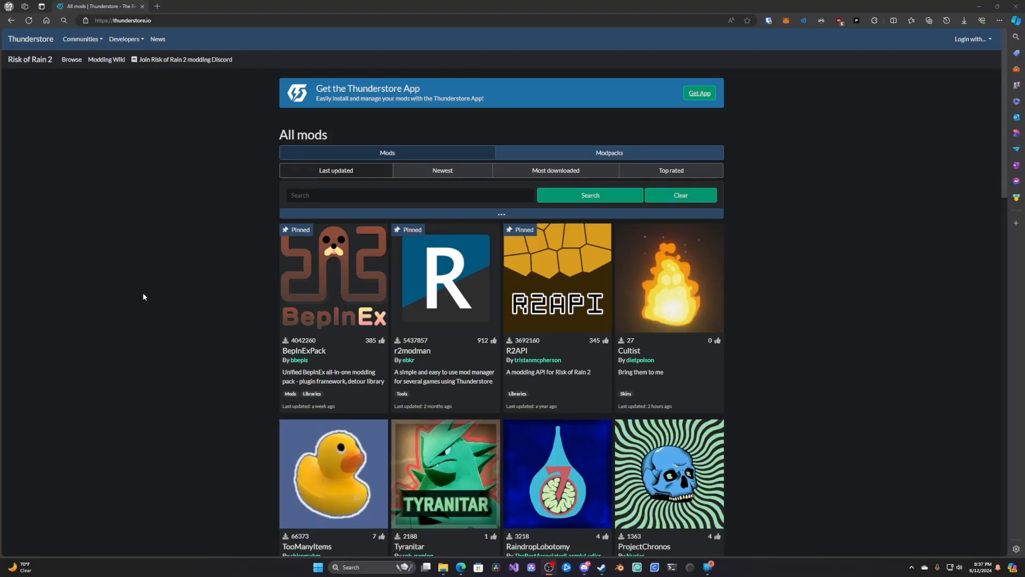
{"action": "mouse_move", "coordinate": [432, 321]}
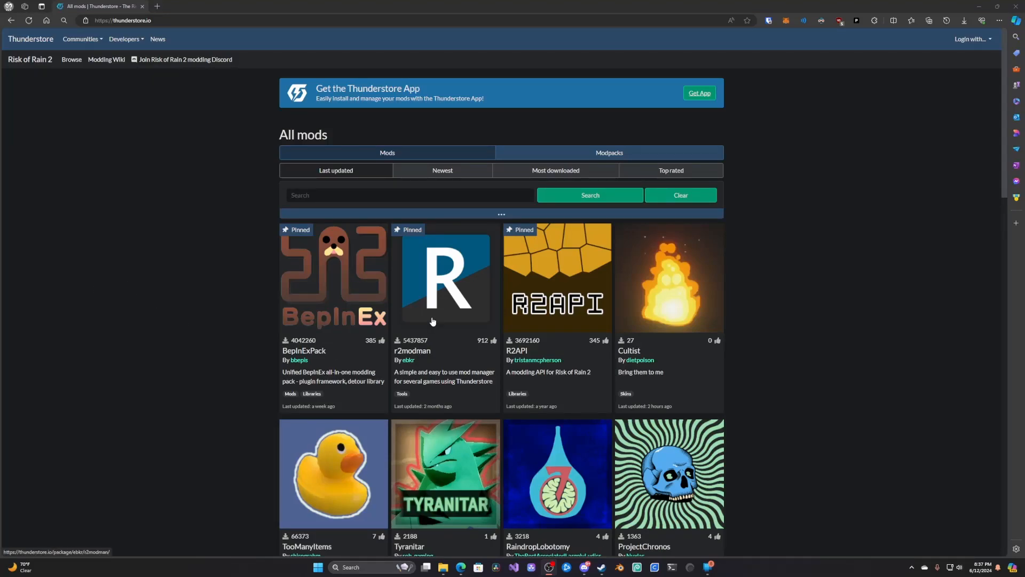
{"action": "mouse_move", "coordinate": [414, 362]}
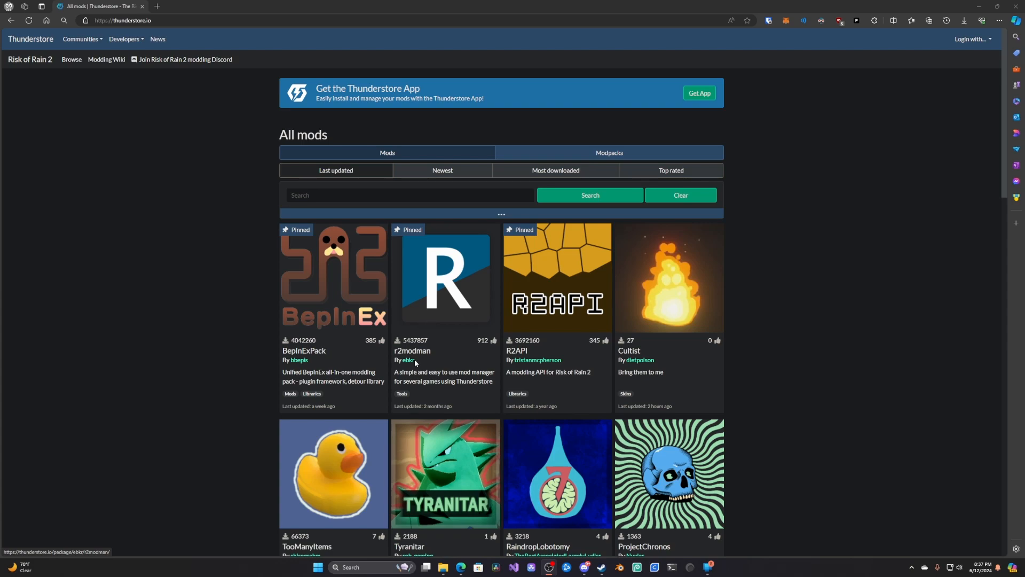
{"action": "mouse_move", "coordinate": [493, 351]}
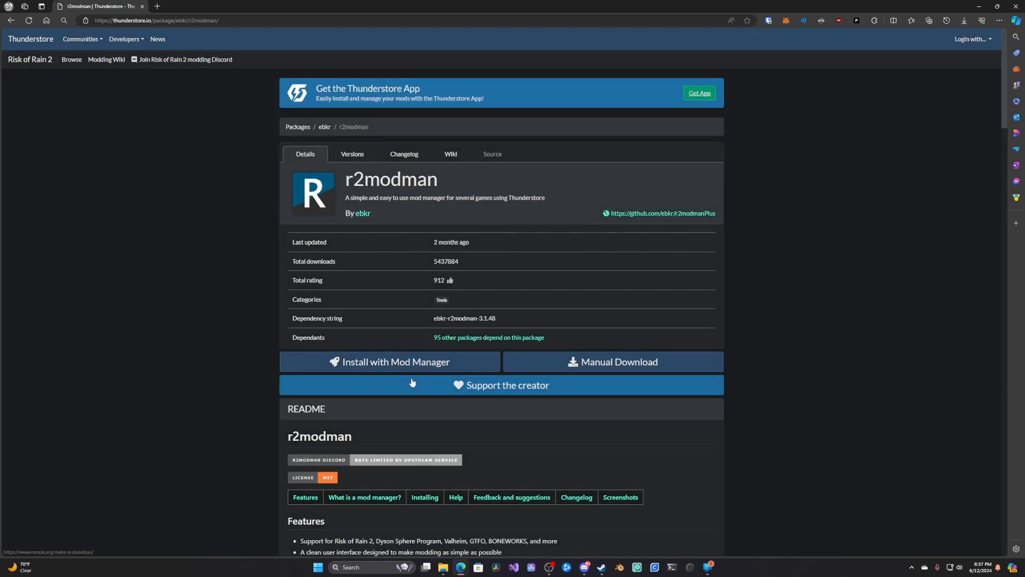
{"action": "mouse_move", "coordinate": [503, 371]}
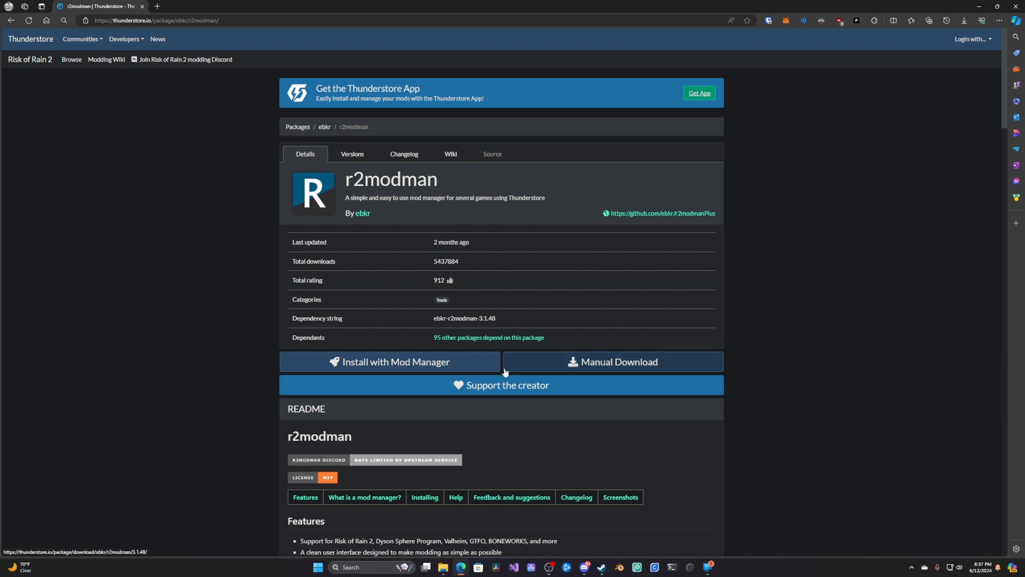
Download the r2modman 3.1.48 package zip via Manual Download on Thunderstore
{"action": "left_click", "coordinate": [612, 362]}
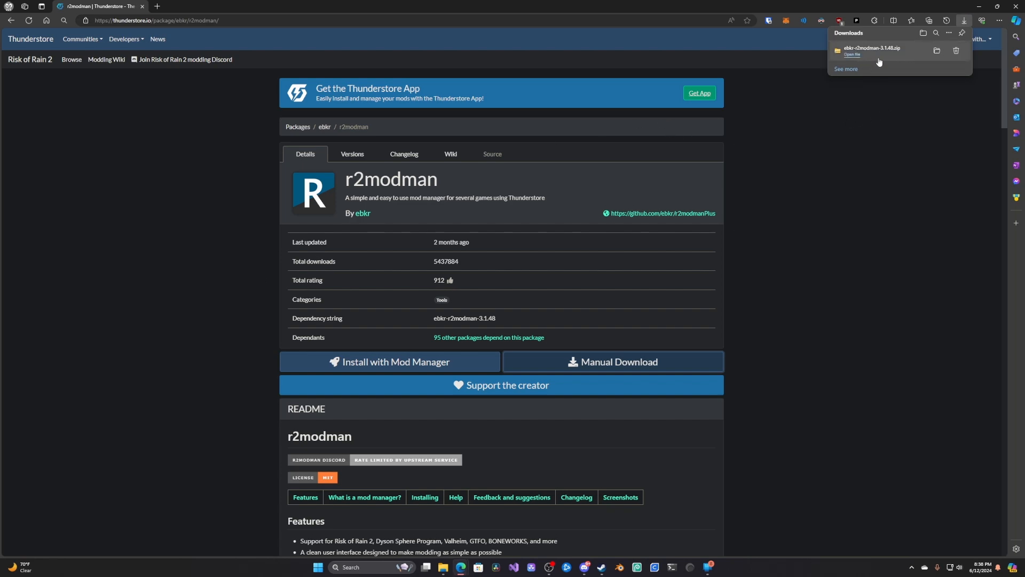
Extract the r2modman 3.1.48 zip into its own folder and select r2modman-Setup inside it
{"action": "left_click", "coordinate": [936, 51]}
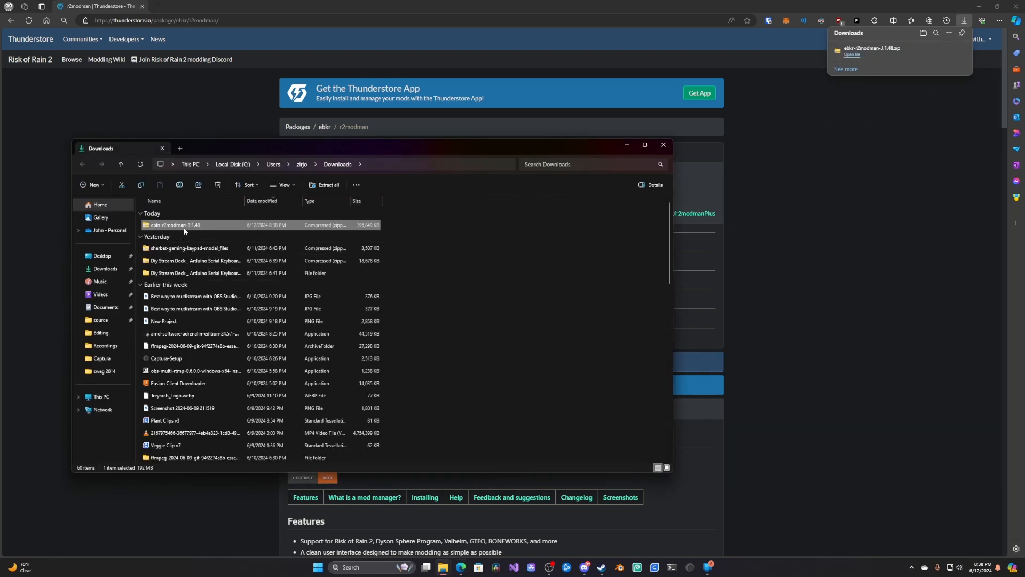
{"action": "right_click", "coordinate": [174, 225]}
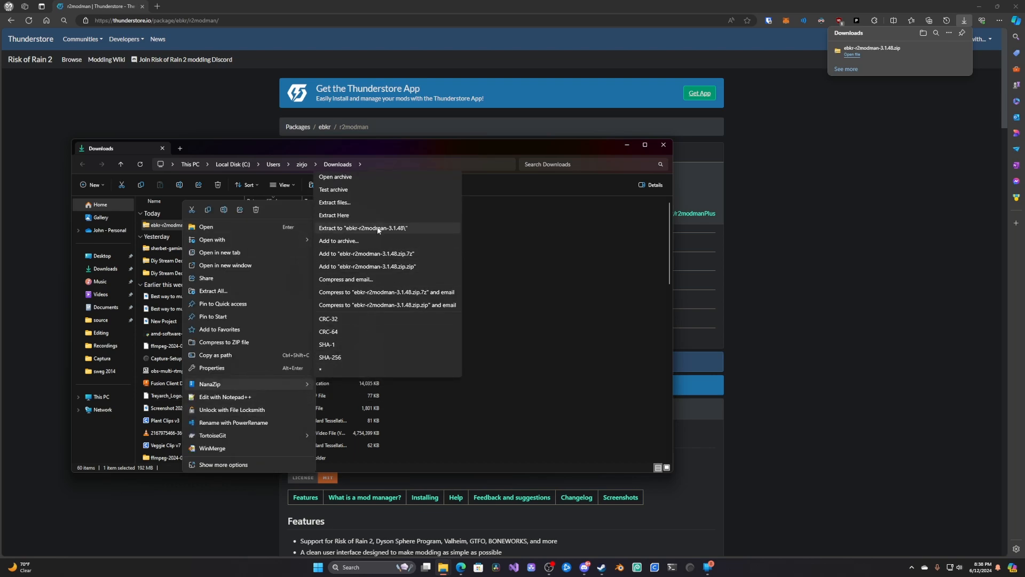
{"action": "left_click", "coordinate": [363, 227]}
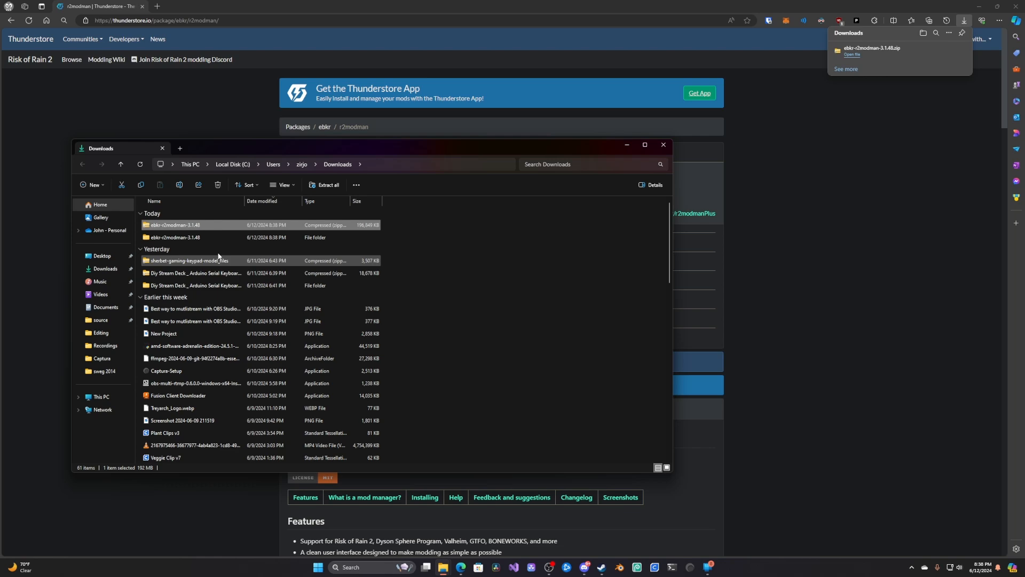
{"action": "double_click", "coordinate": [174, 237]}
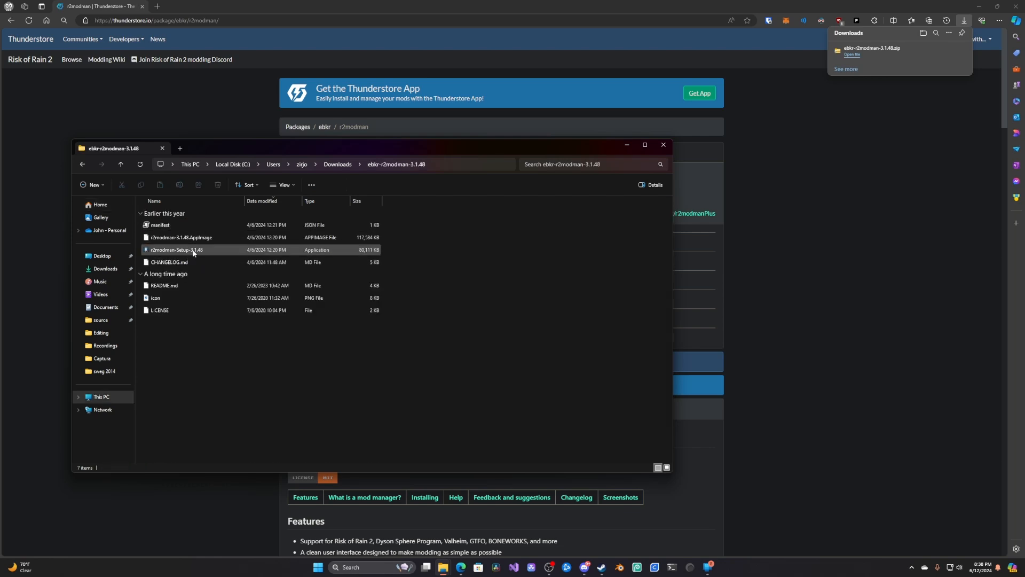
{"action": "left_click", "coordinate": [176, 250]}
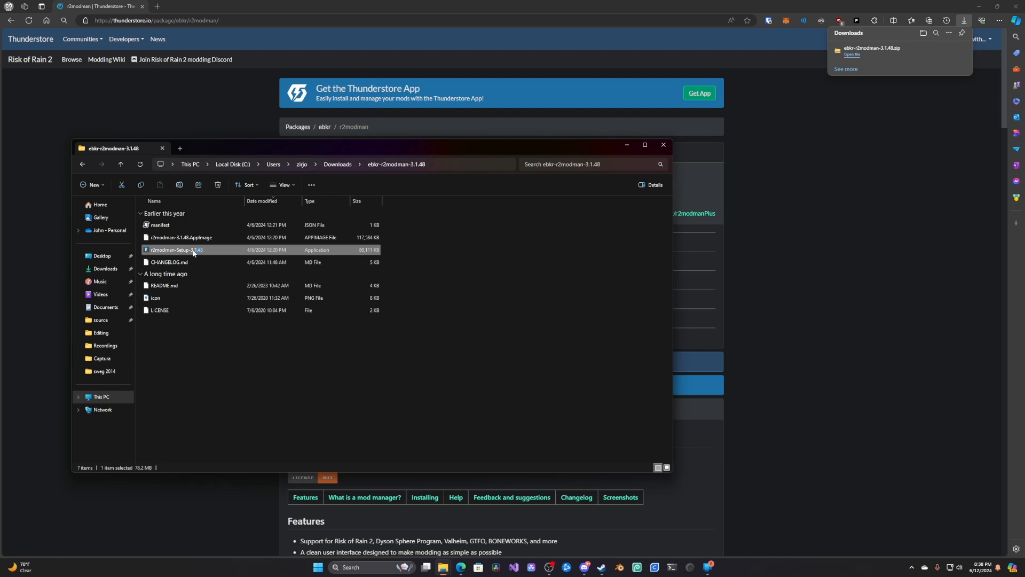
Run r2modman-Setup with 'Only for me', finishing with 'Run r2modman' checked
{"action": "double_click", "coordinate": [175, 248]}
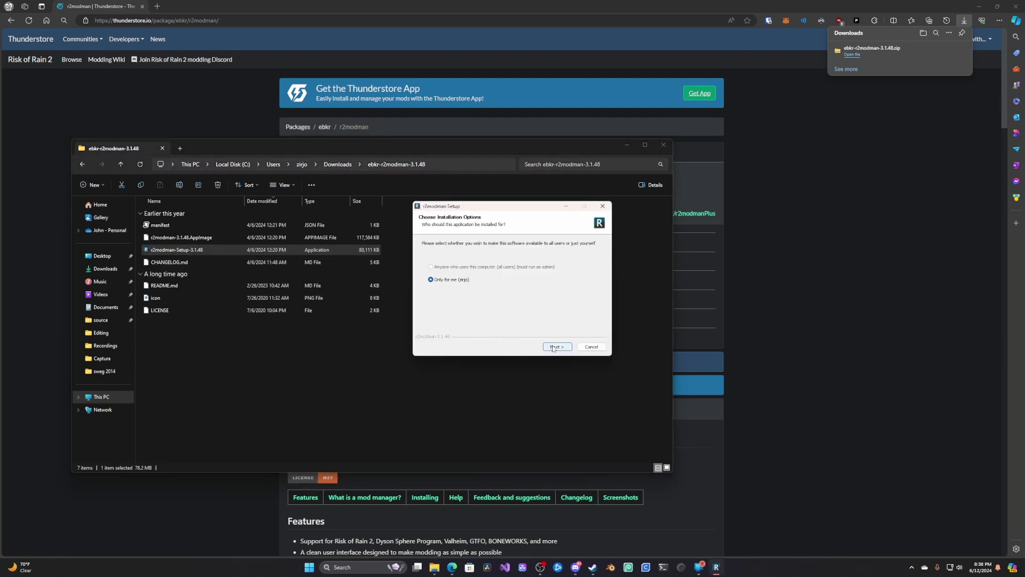
{"action": "left_click", "coordinate": [556, 346]}
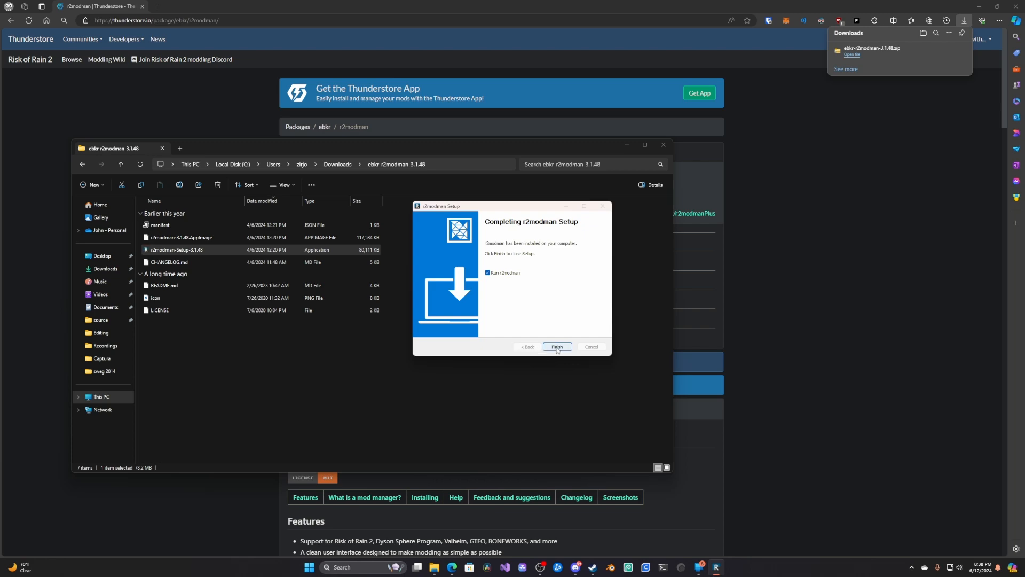
{"action": "left_click", "coordinate": [556, 346]}
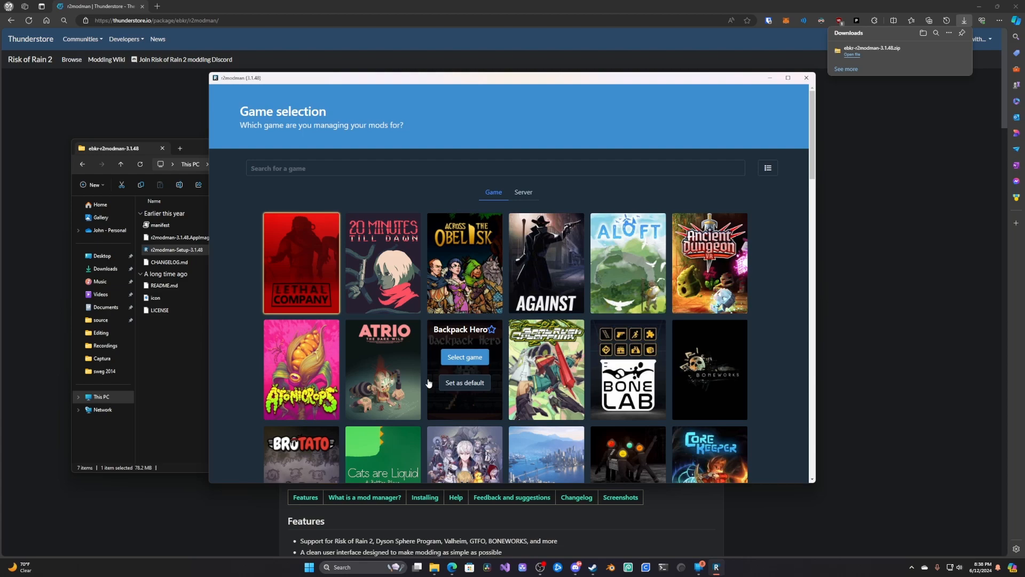
{"action": "mouse_move", "coordinate": [301, 261]}
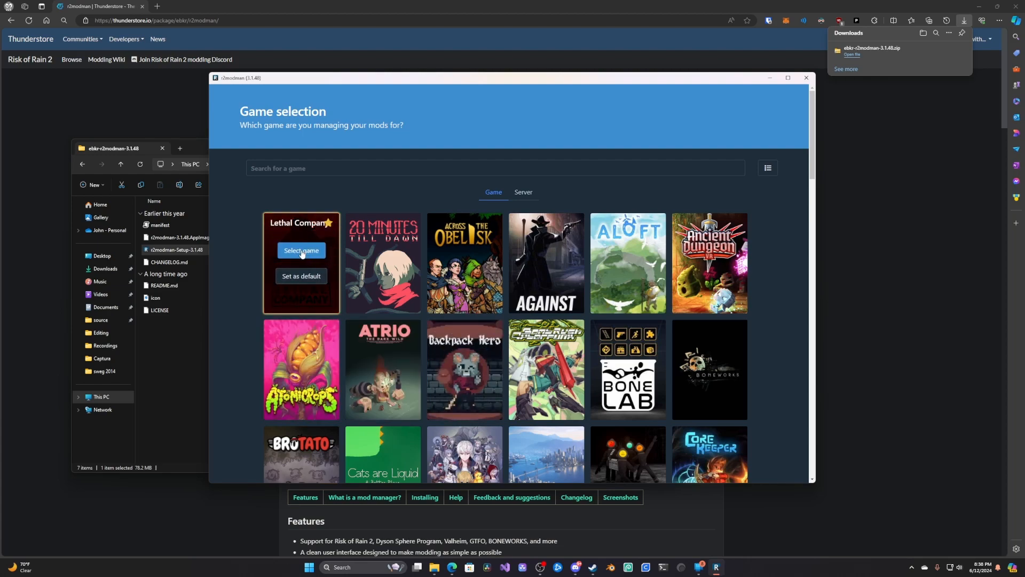
Select Lethal Company on the game selection screen
{"action": "left_click", "coordinate": [301, 252]}
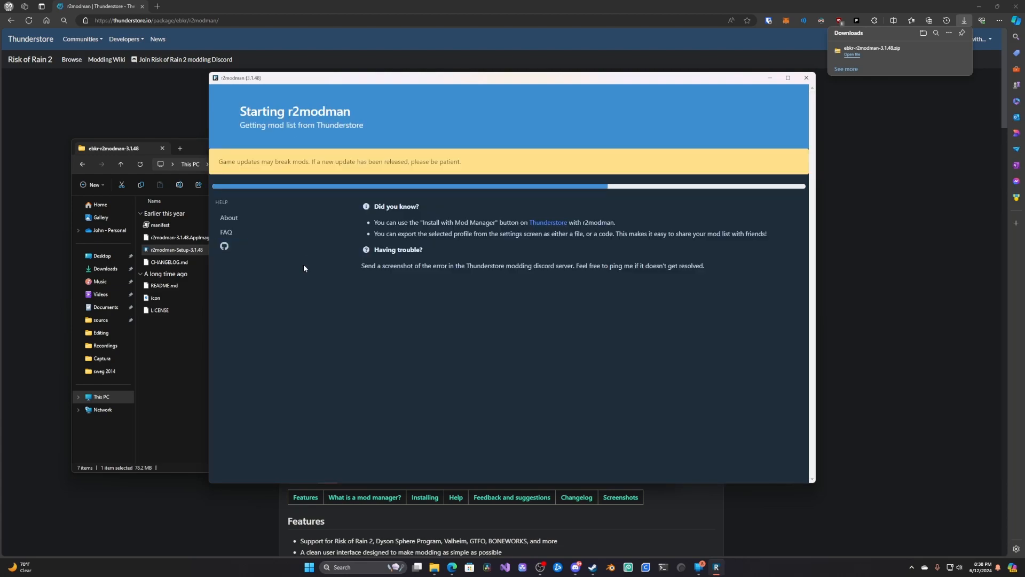
{"action": "mouse_move", "coordinate": [343, 170]}
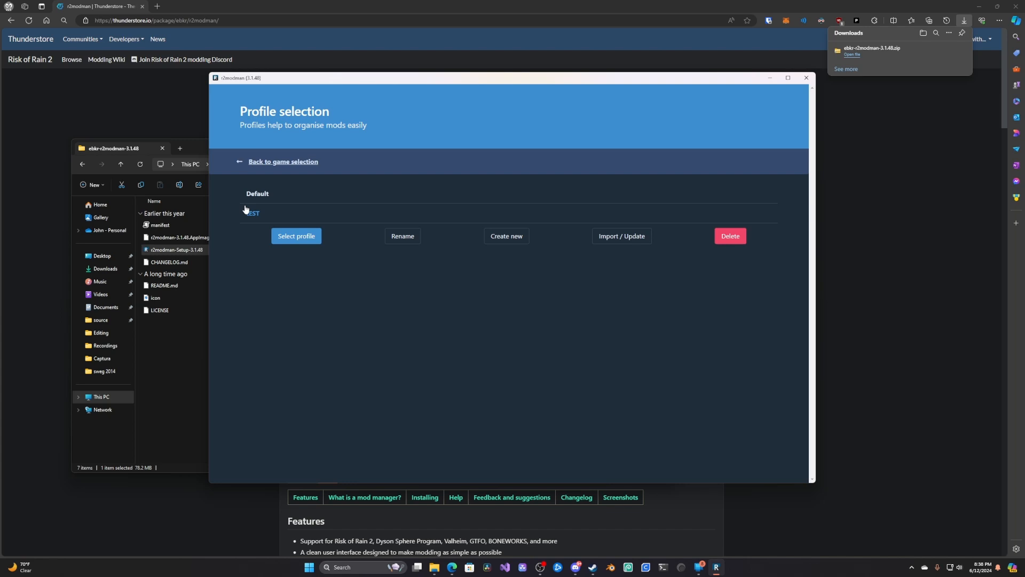
{"action": "mouse_move", "coordinate": [506, 236]}
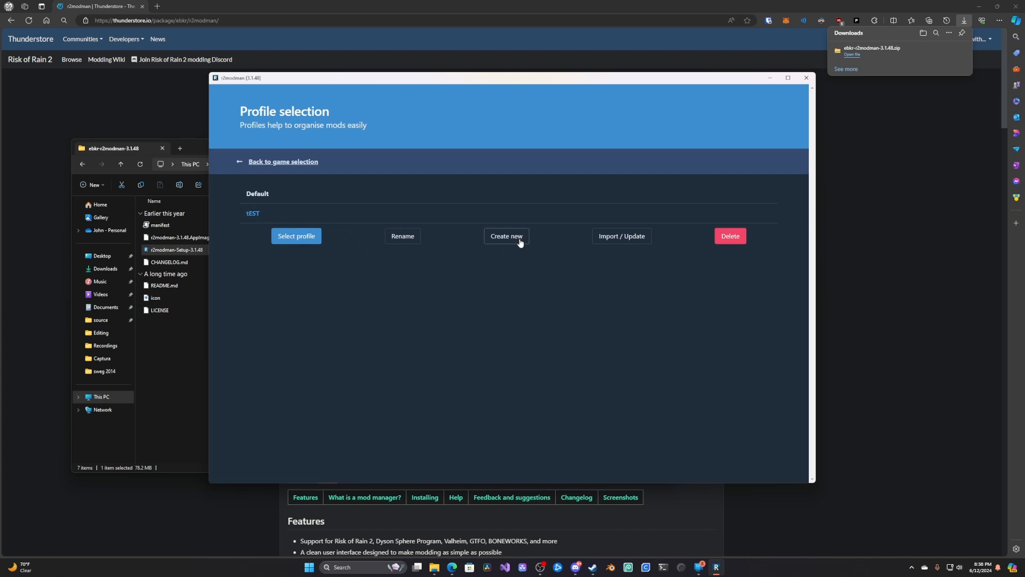
{"action": "mouse_move", "coordinate": [466, 253]}
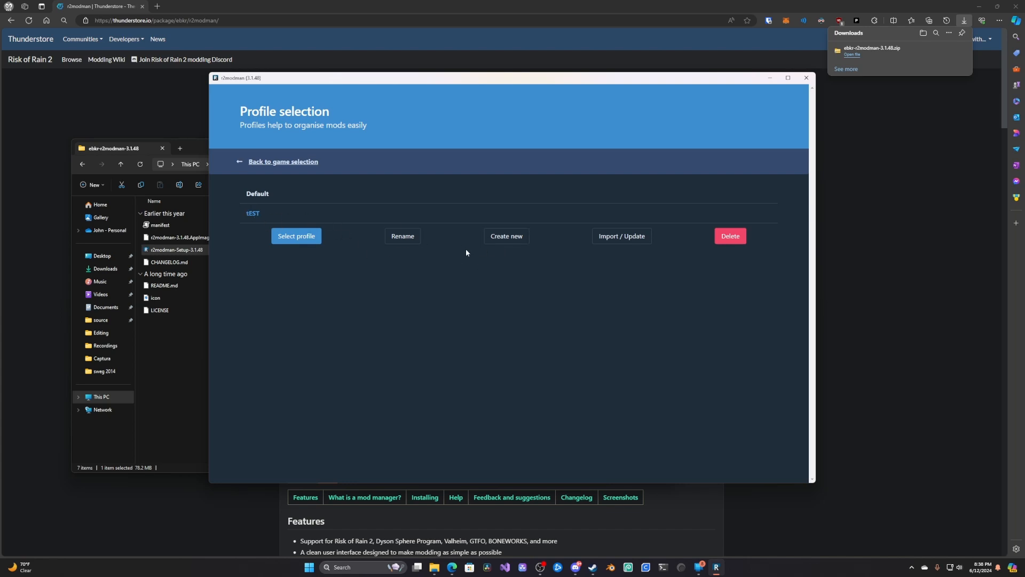
Create a profile named 'tutorial' and select it for modding
{"action": "left_click", "coordinate": [505, 235]}
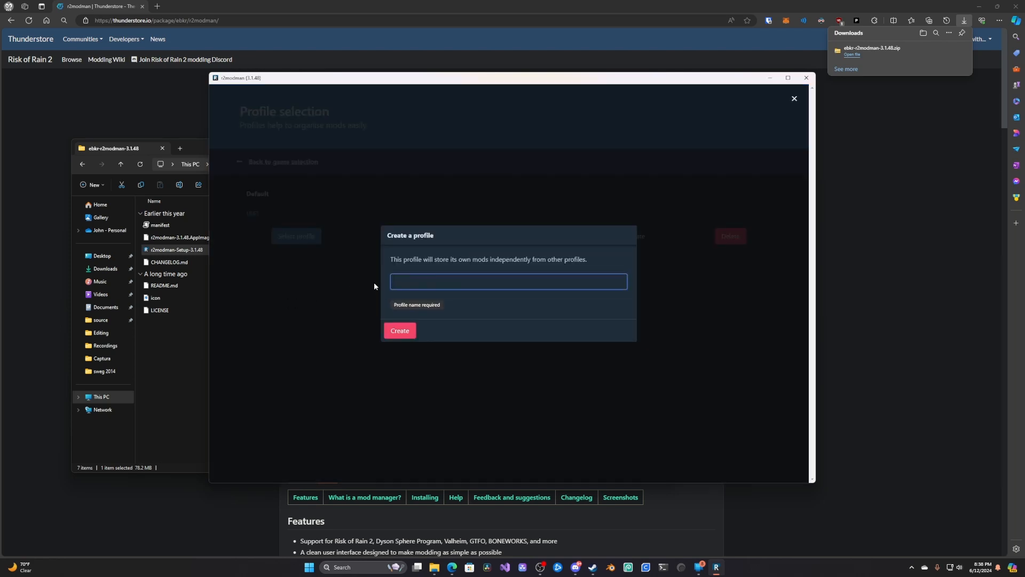
{"action": "left_click", "coordinate": [508, 281]}
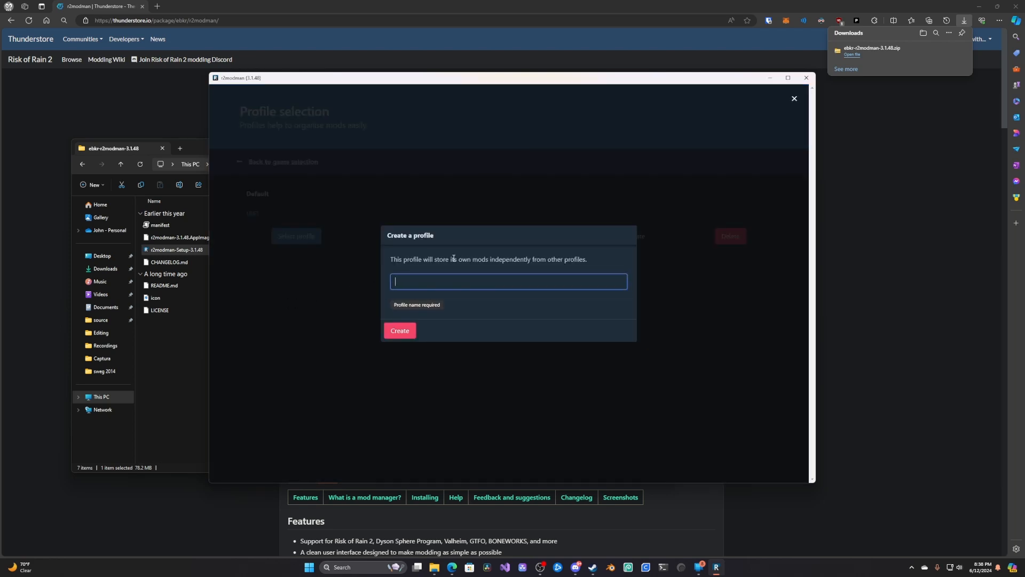
{"action": "left_click", "coordinate": [399, 330]}
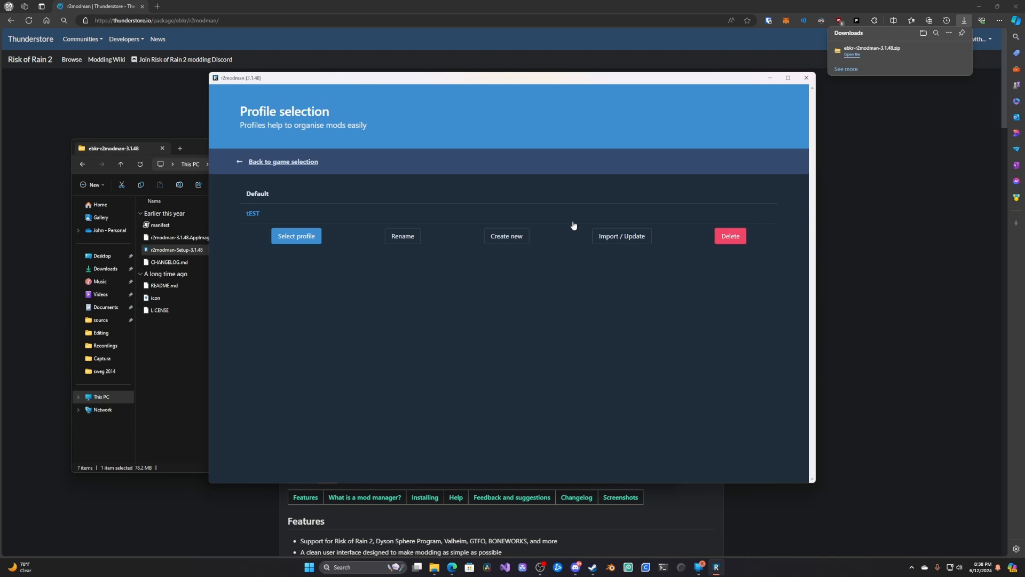
{"action": "mouse_move", "coordinate": [622, 235]}
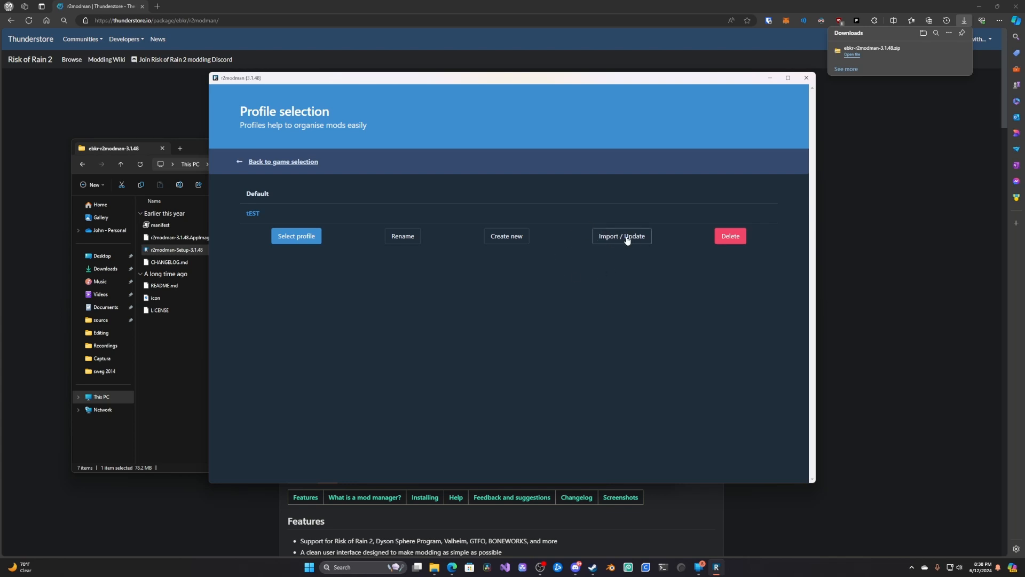
{"action": "mouse_move", "coordinate": [611, 237]}
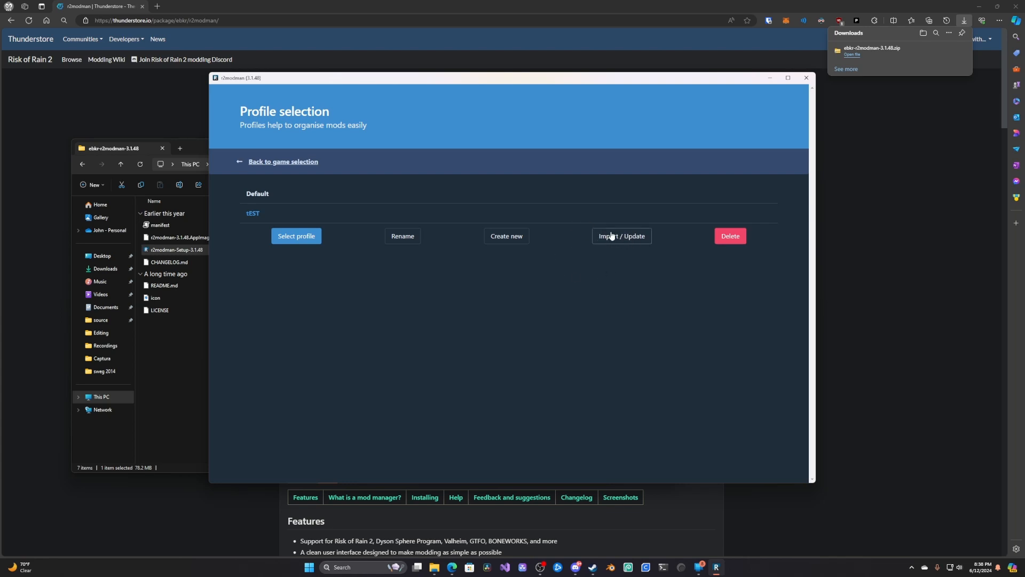
{"action": "mouse_move", "coordinate": [505, 236]}
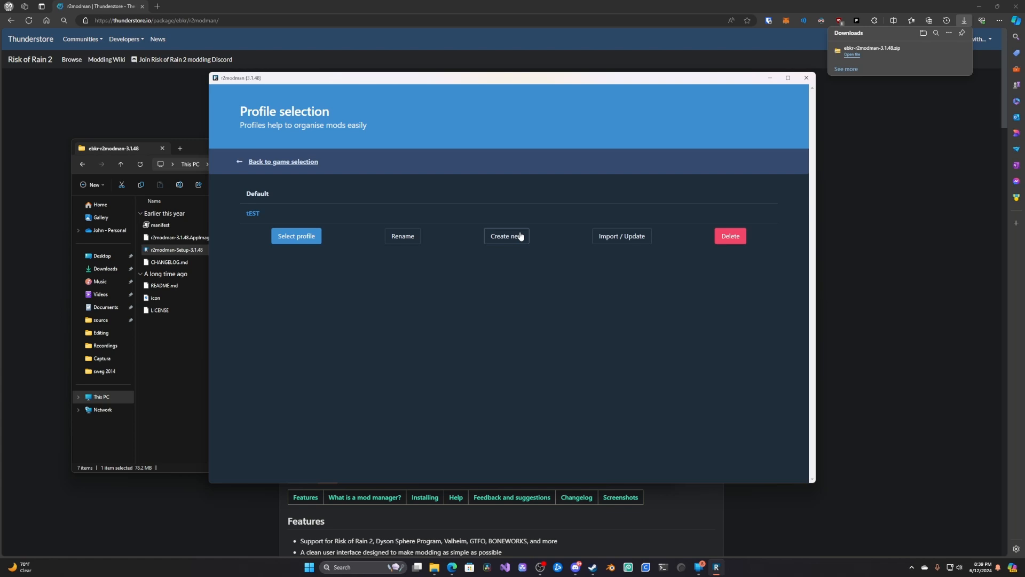
{"action": "mouse_move", "coordinate": [501, 238]}
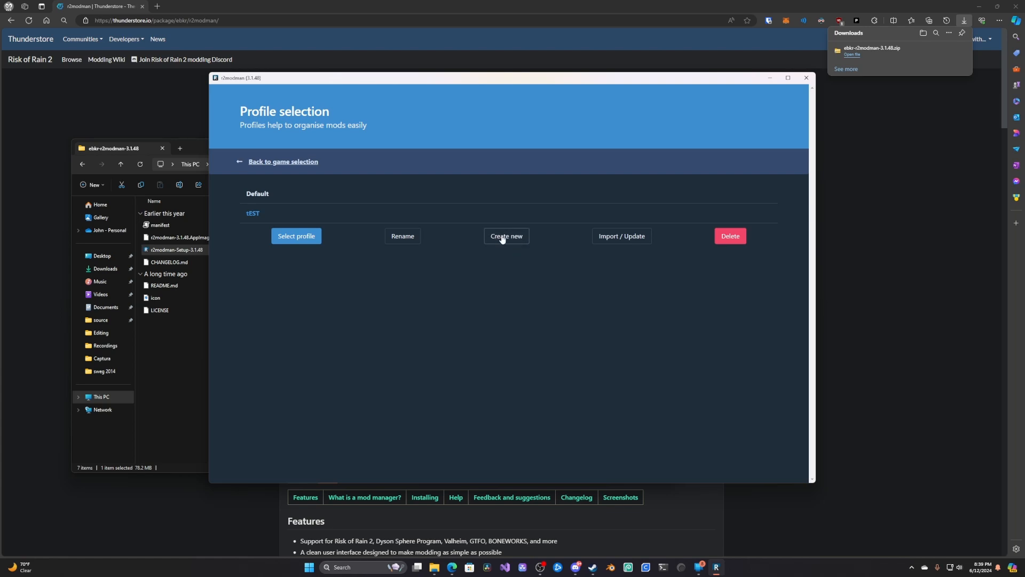
{"action": "left_click", "coordinate": [505, 236]}
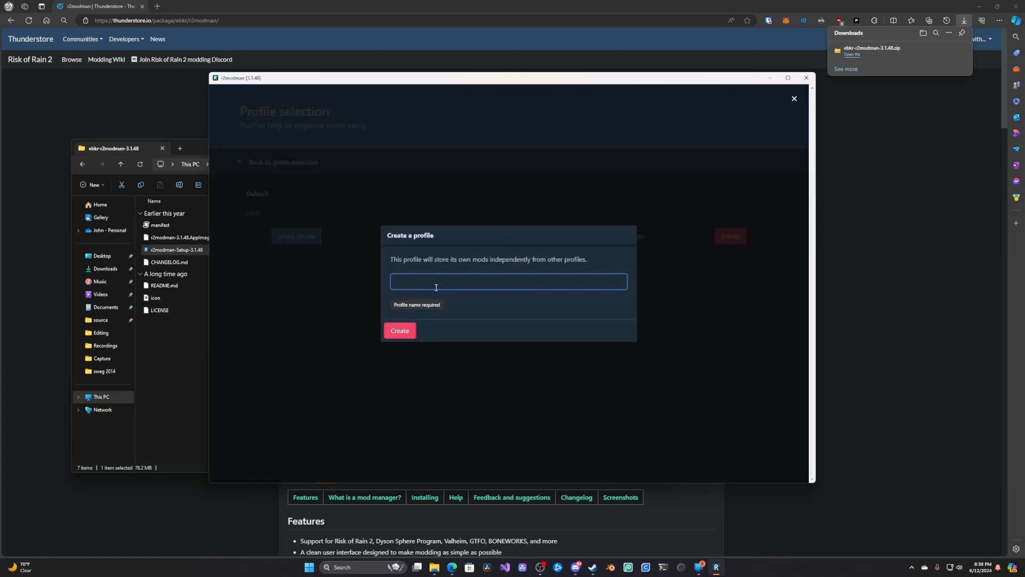
{"action": "type", "text": "tutorial"}
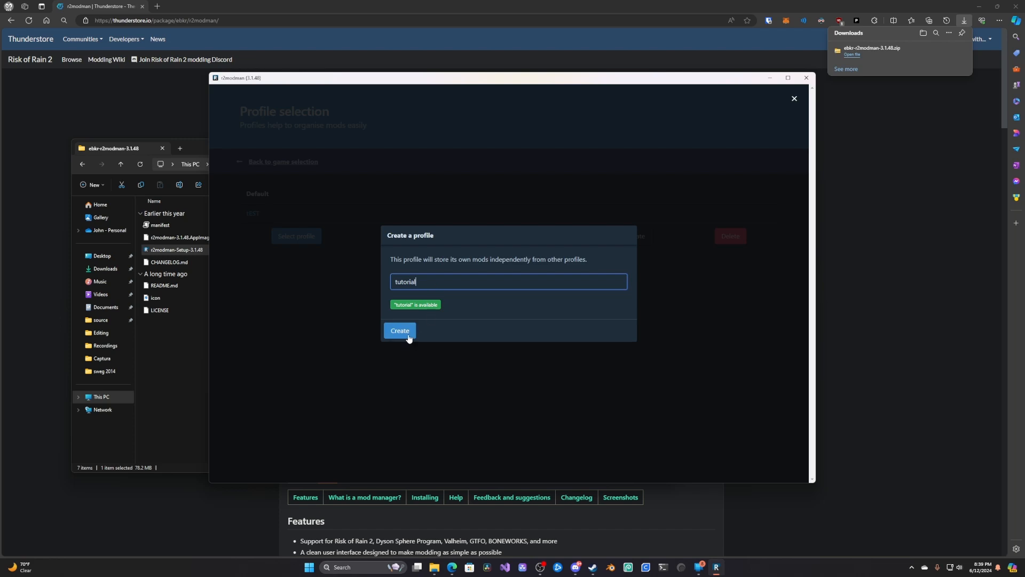
{"action": "left_click", "coordinate": [398, 330]}
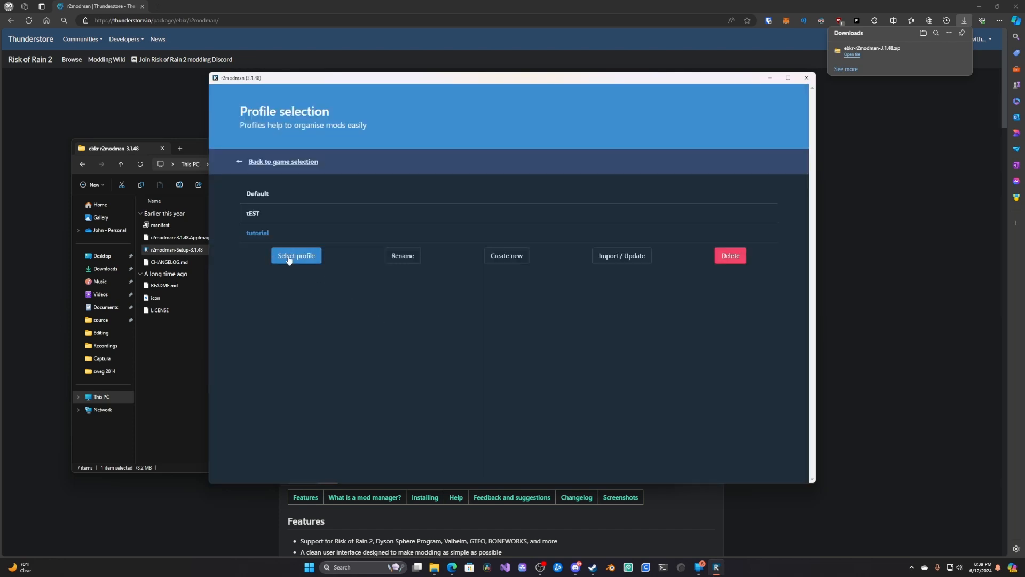
{"action": "left_click", "coordinate": [296, 255]}
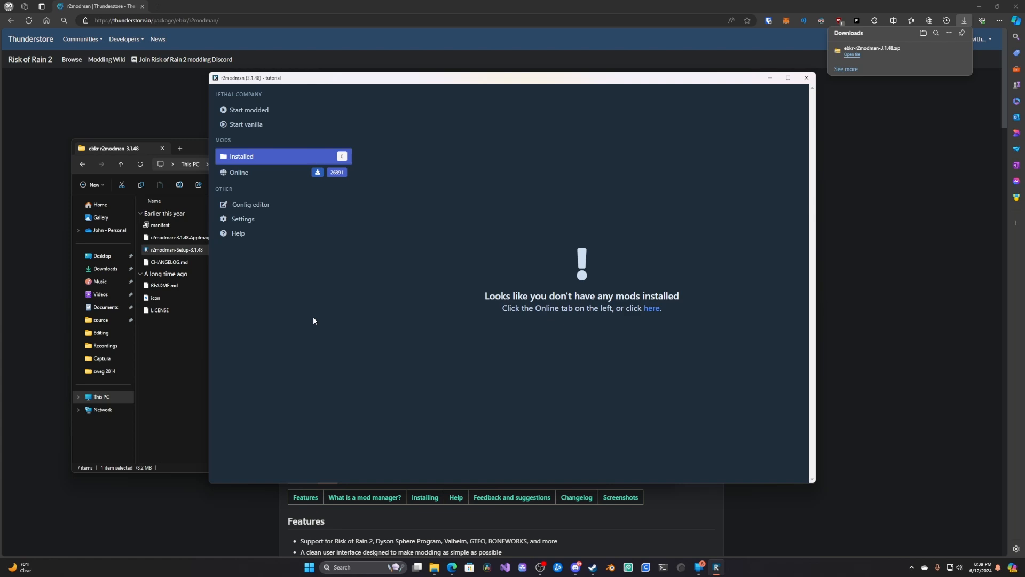
{"action": "mouse_move", "coordinate": [274, 172]}
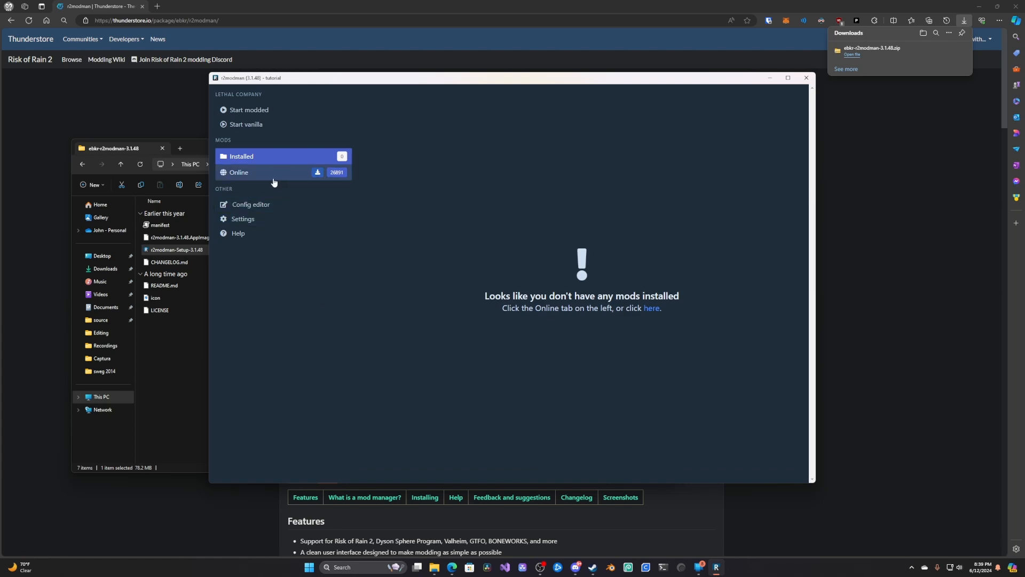
From Online, download BepInExPack with dependencies and view it in Installed
{"action": "left_click", "coordinate": [238, 172]}
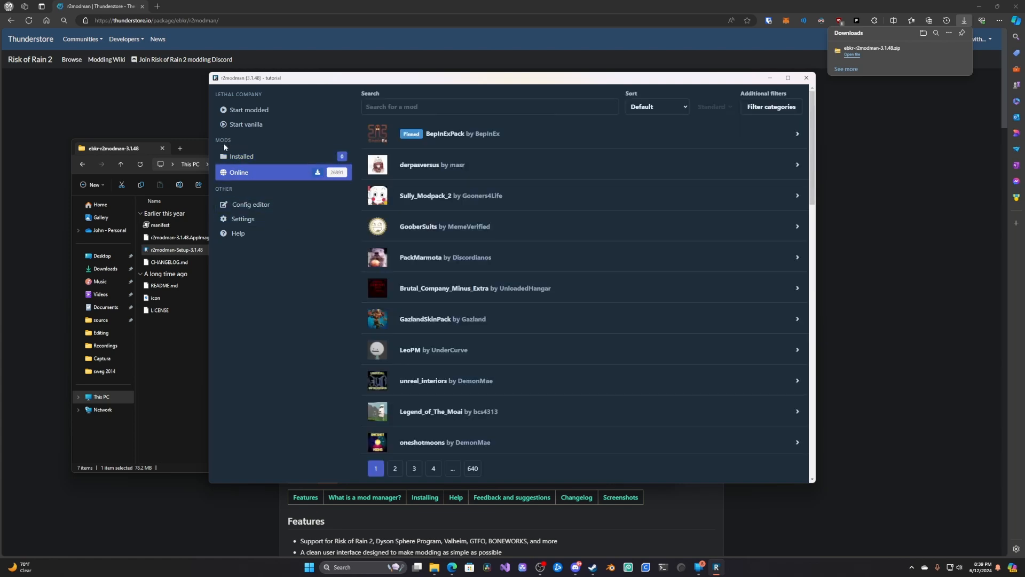
{"action": "mouse_move", "coordinate": [493, 205]}
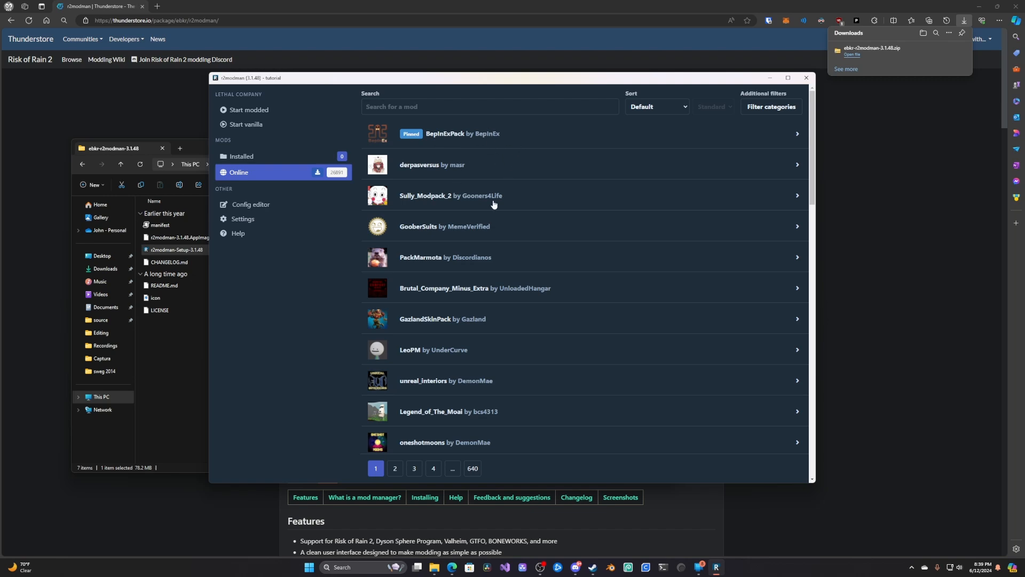
{"action": "mouse_move", "coordinate": [511, 158]}
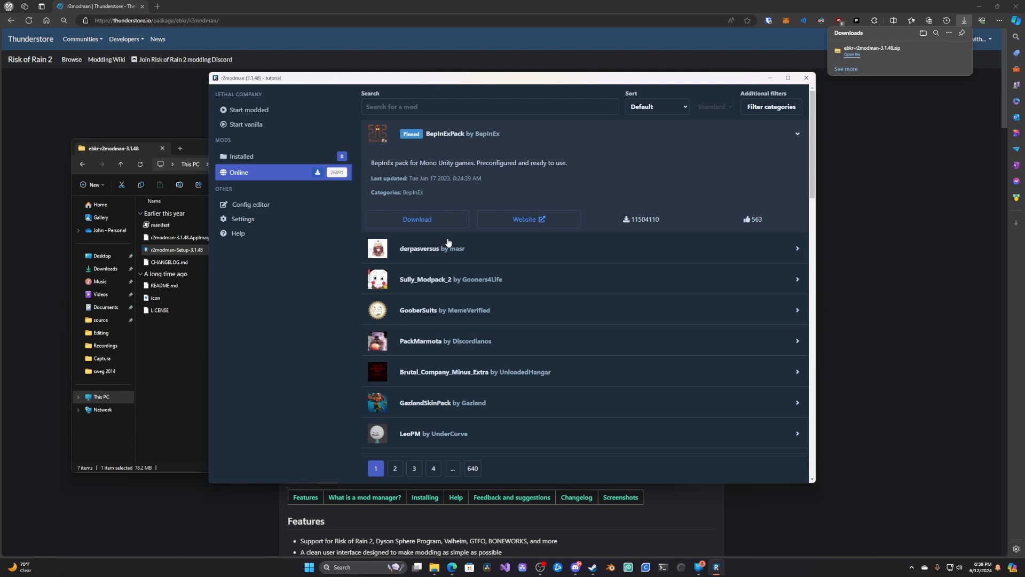
{"action": "left_click", "coordinate": [418, 219]}
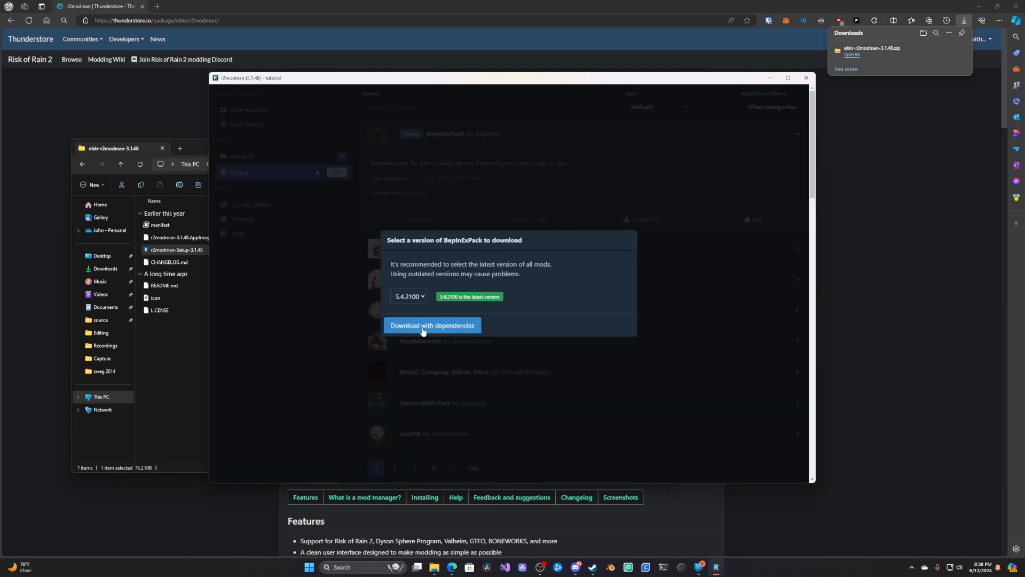
{"action": "left_click", "coordinate": [433, 325]}
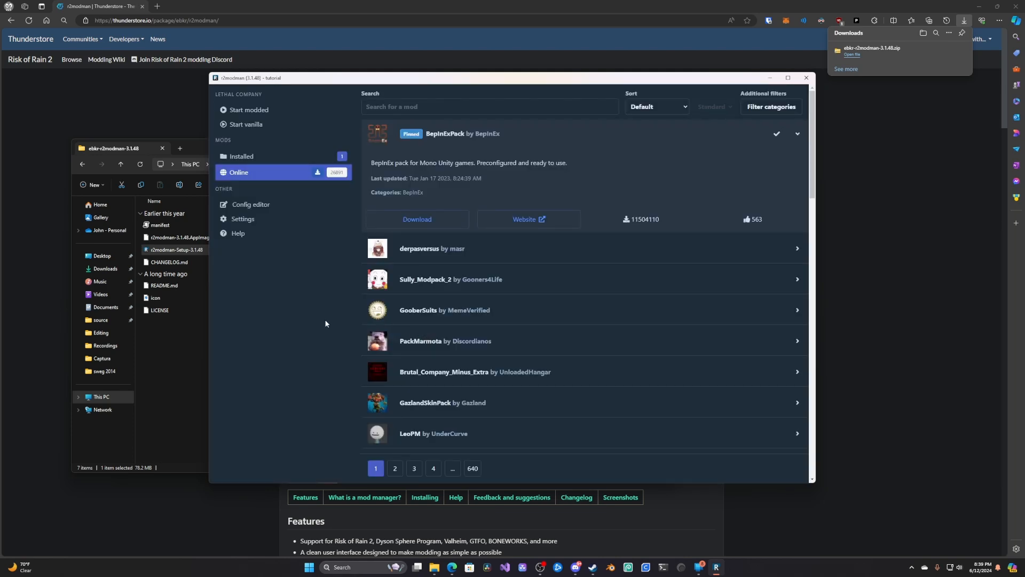
{"action": "left_click", "coordinate": [241, 156]}
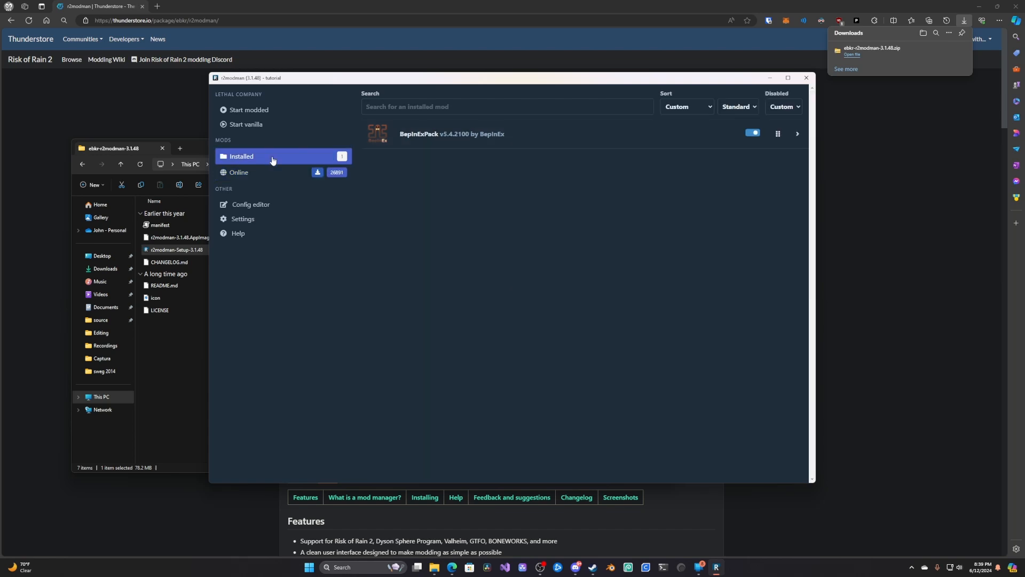
{"action": "mouse_move", "coordinate": [439, 134]}
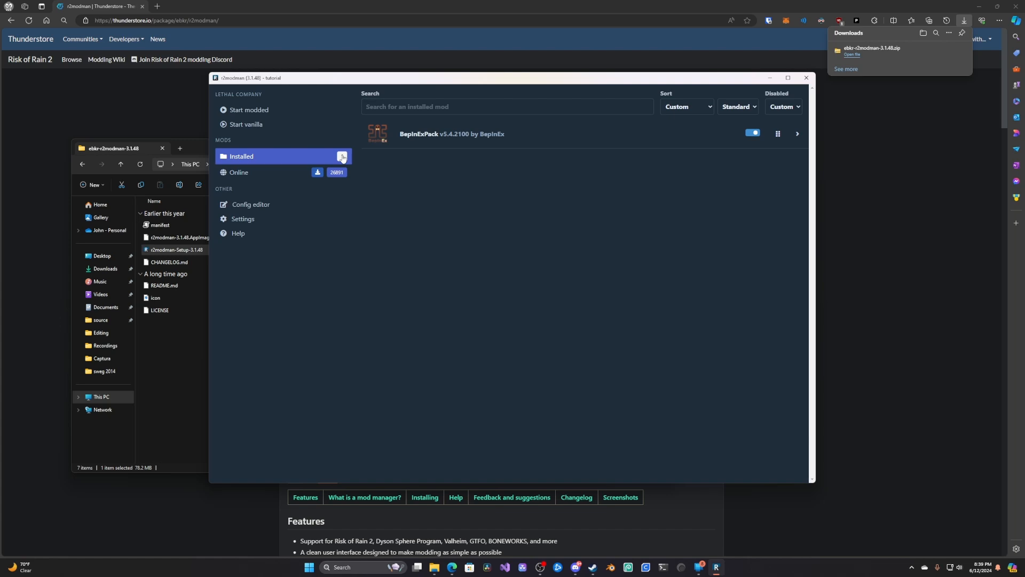
{"action": "mouse_move", "coordinate": [279, 173]}
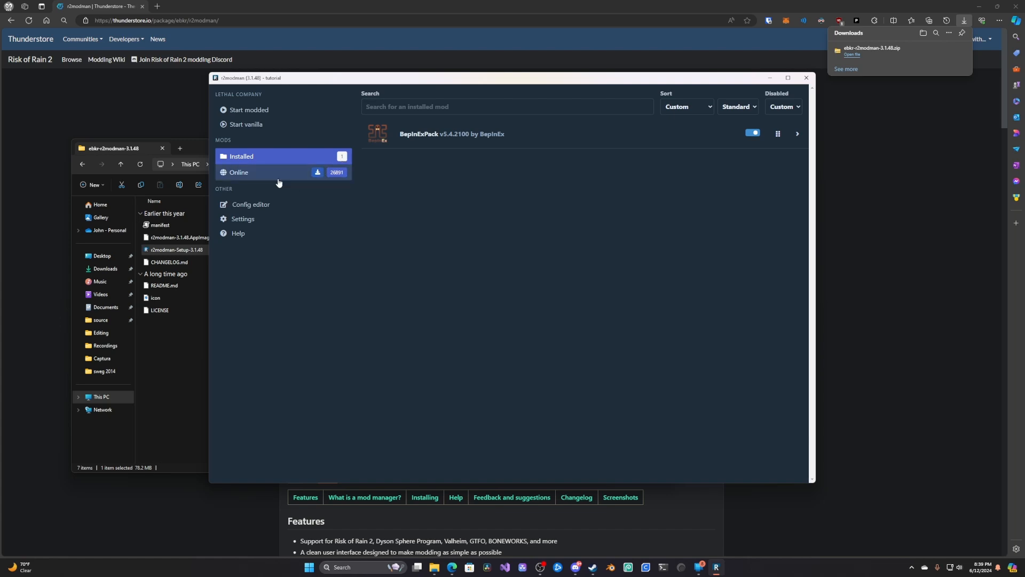
{"action": "mouse_move", "coordinate": [266, 220]}
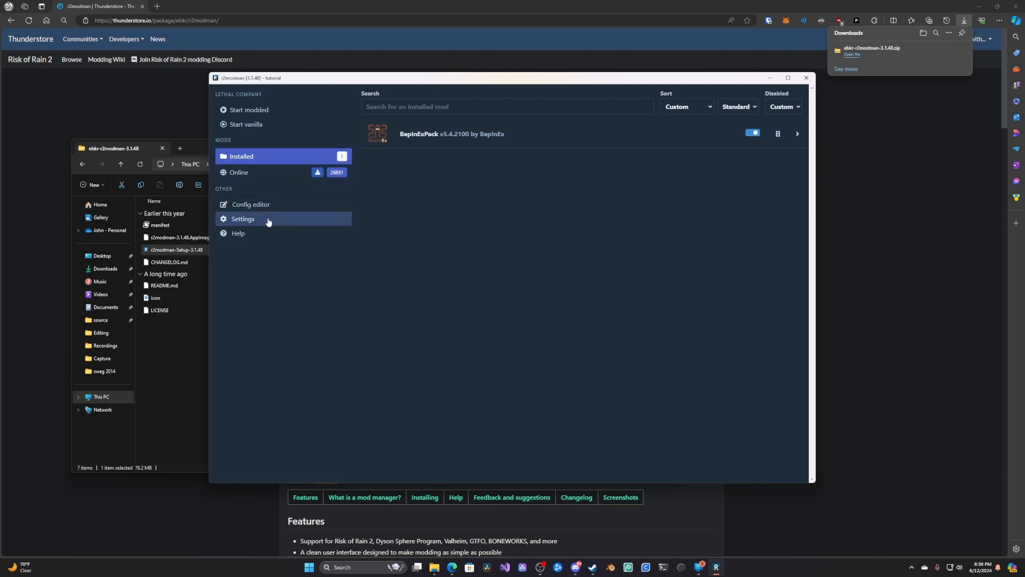
Show the Profile category of the manager's Settings
{"action": "left_click", "coordinate": [242, 218]}
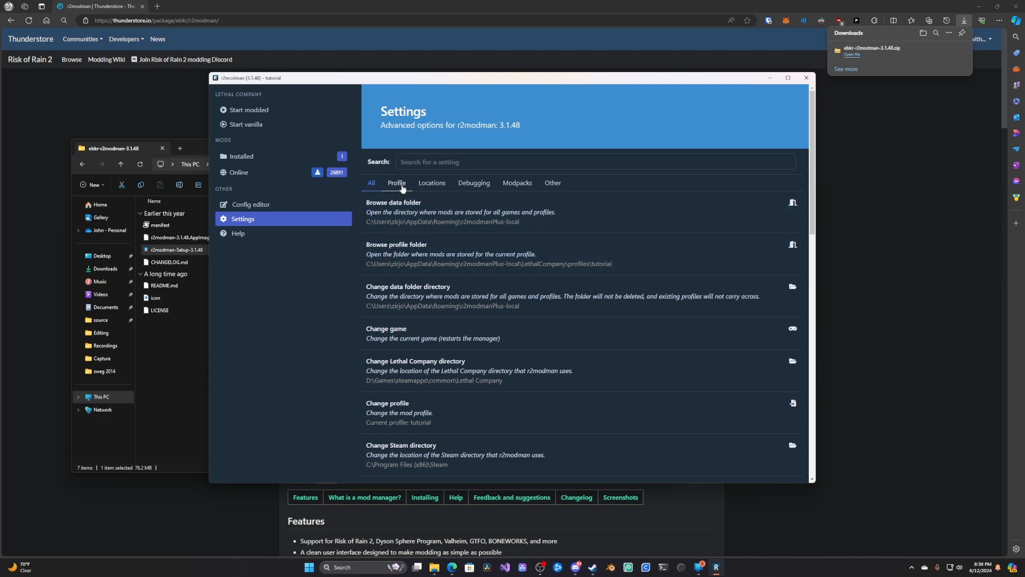
{"action": "left_click", "coordinate": [396, 184]}
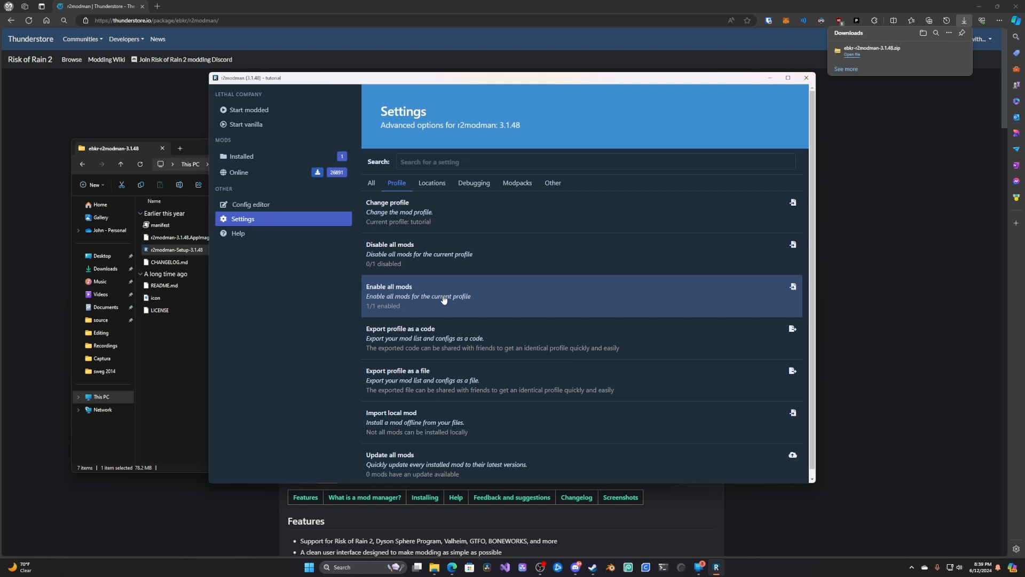
{"action": "mouse_move", "coordinate": [443, 338]}
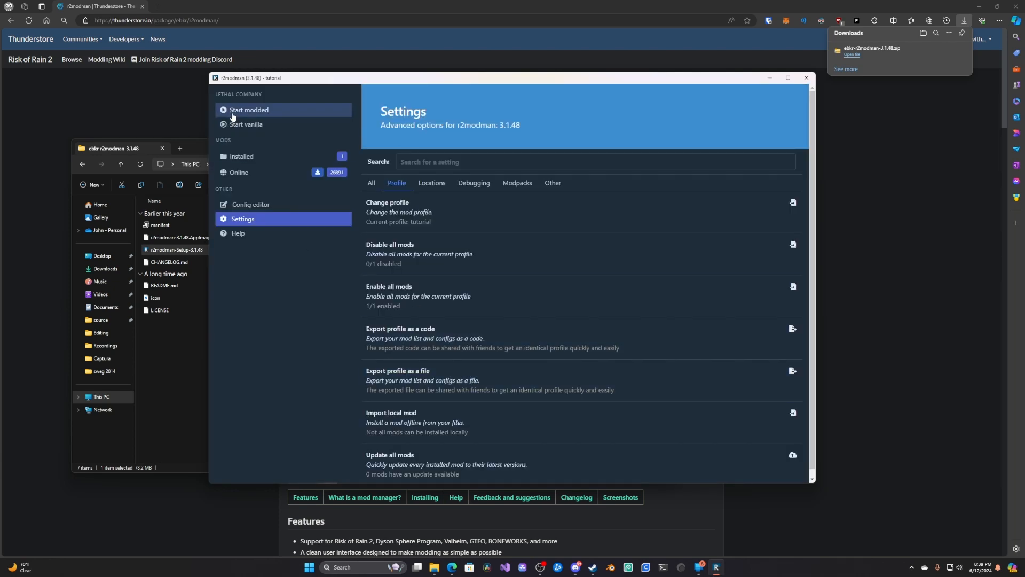
{"action": "mouse_move", "coordinate": [260, 124]}
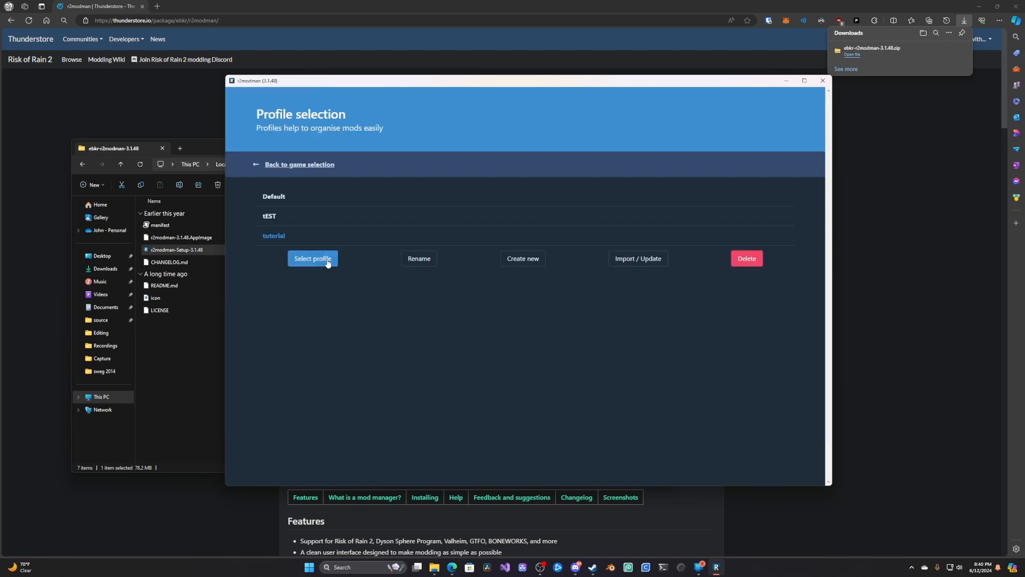
Reselect Lethal Company and begin Import / Update on profile selection
{"action": "left_click", "coordinate": [299, 165]}
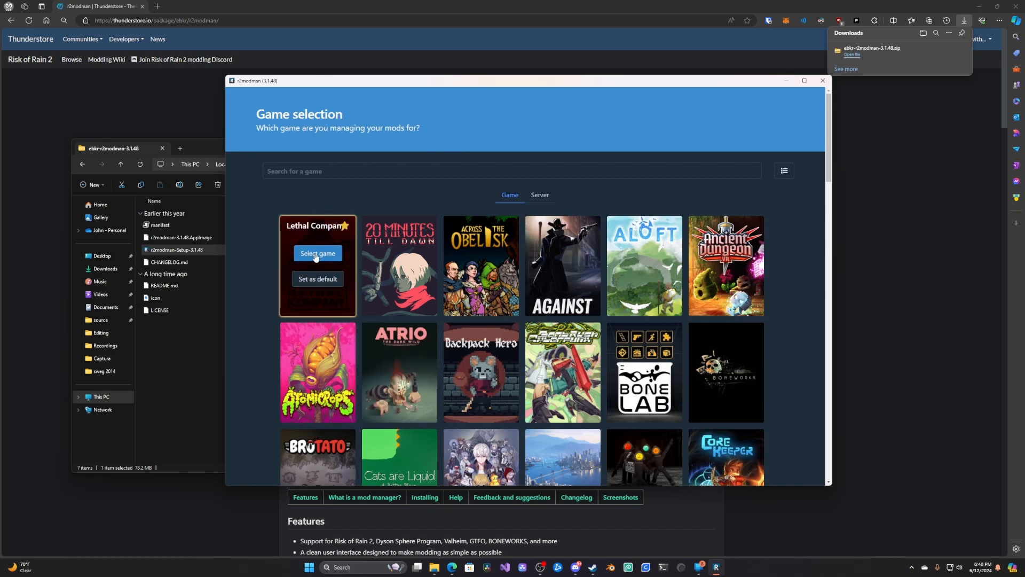
{"action": "left_click", "coordinate": [317, 254]}
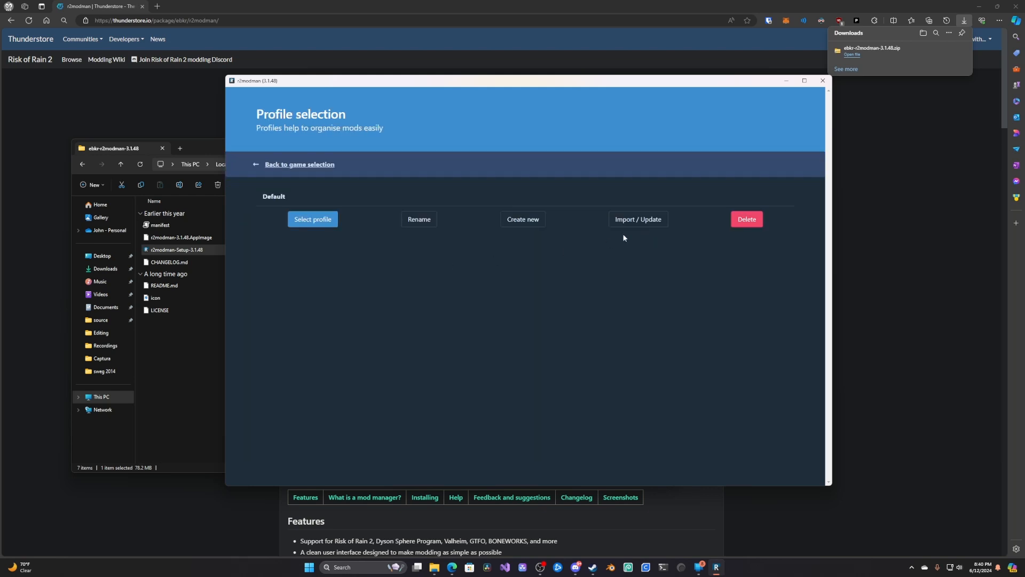
{"action": "left_click", "coordinate": [636, 219]}
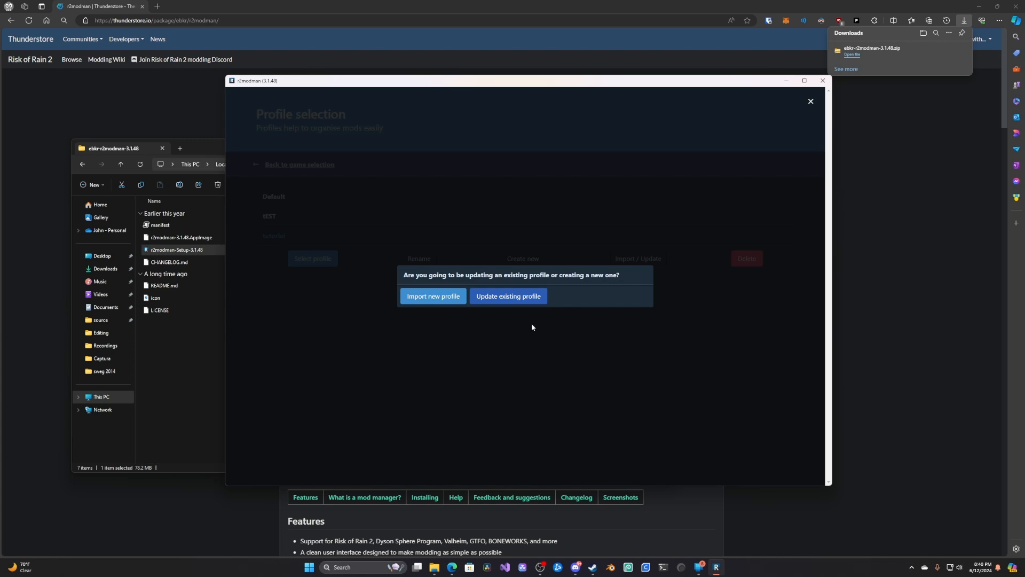
{"action": "mouse_move", "coordinate": [481, 299]}
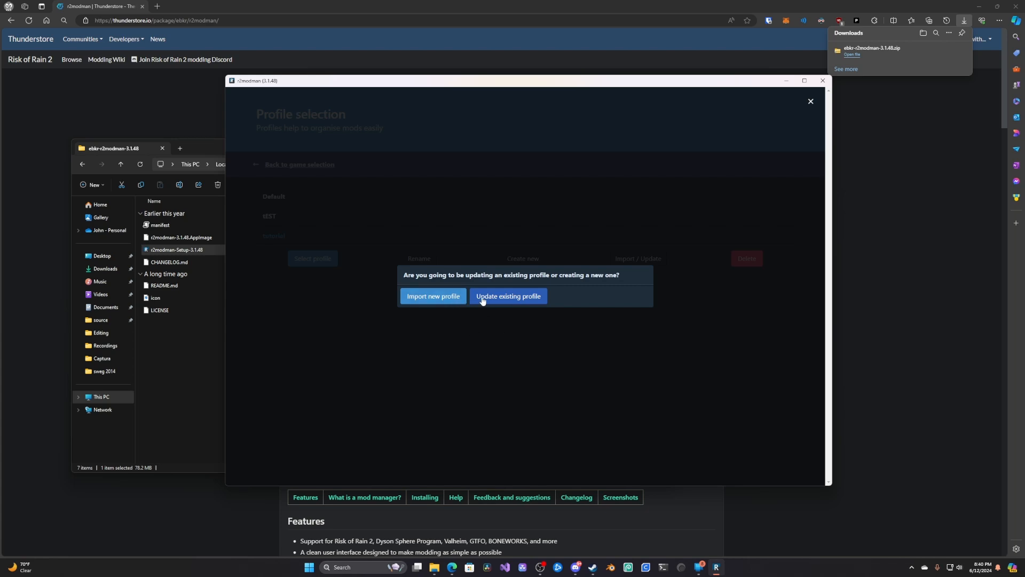
Import code 01900fae-12d5-290f-2530-76aaab0caa6f as new profile tutorial333 and select it
{"action": "left_click", "coordinate": [508, 296]}
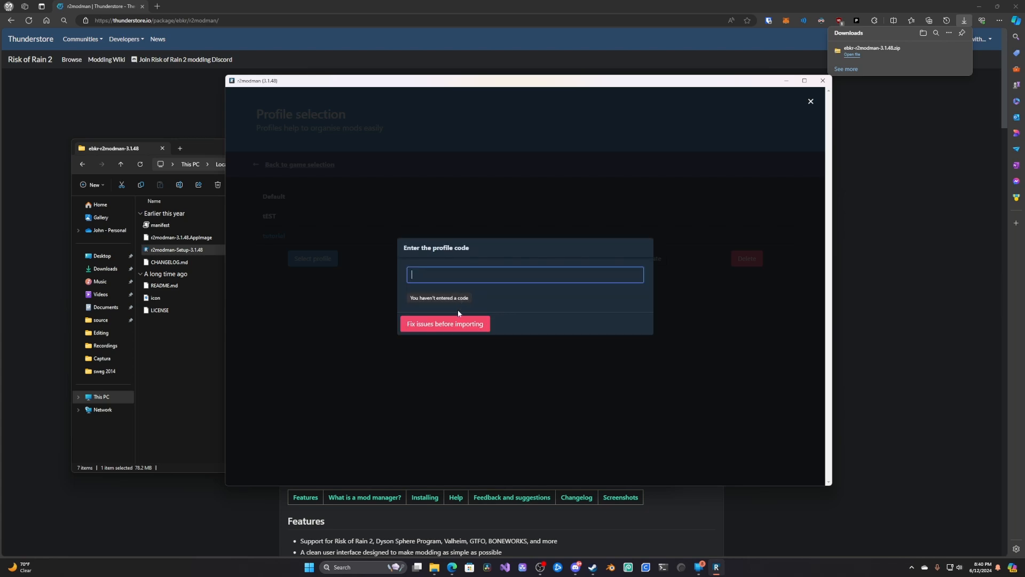
{"action": "type", "text": "01900fae-12d5-290f-2530-76aaab0caa6f"}
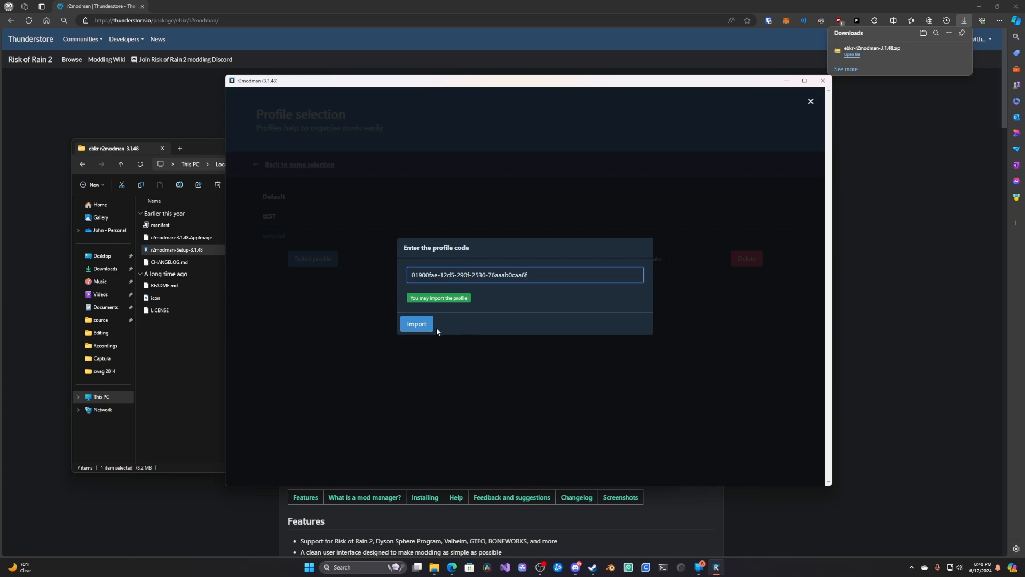
{"action": "left_click", "coordinate": [416, 323]}
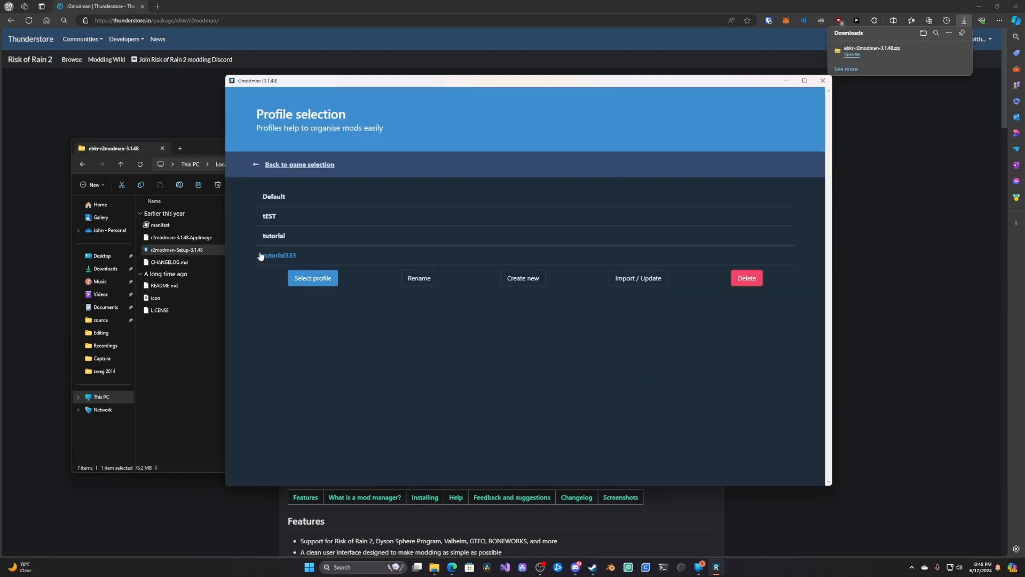
{"action": "left_click", "coordinate": [313, 278]}
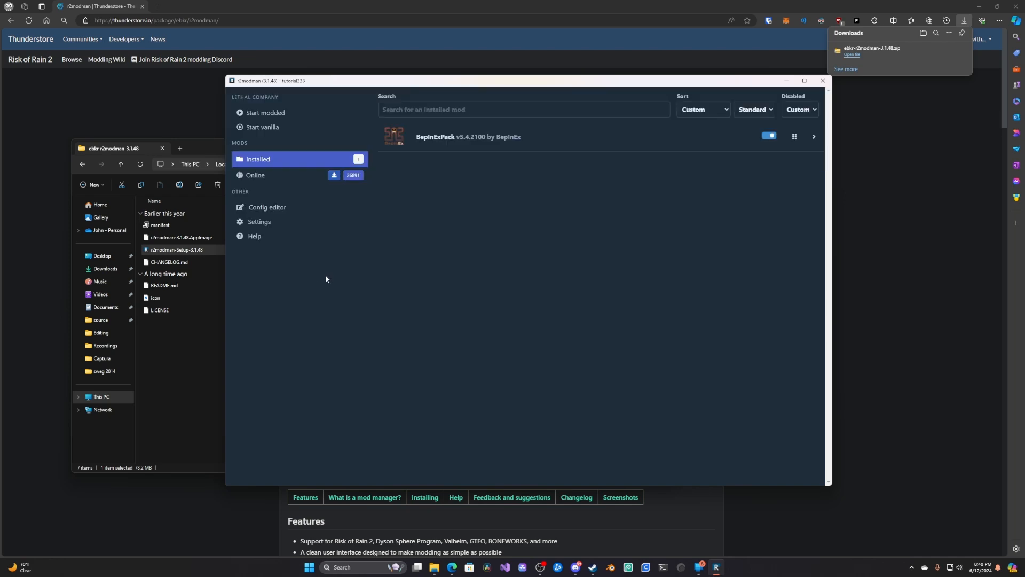
{"action": "mouse_move", "coordinate": [447, 147]}
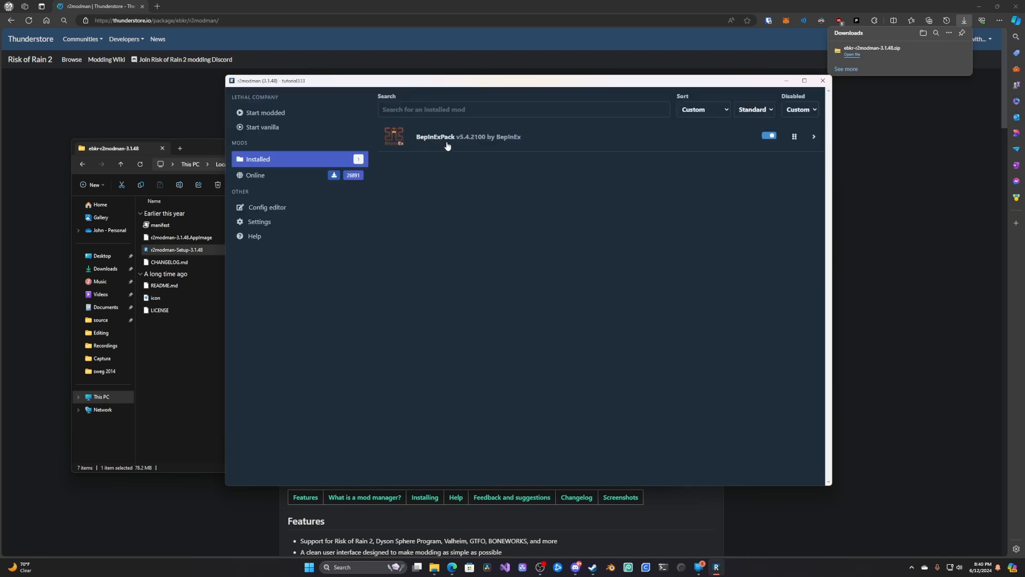
{"action": "mouse_move", "coordinate": [260, 225]}
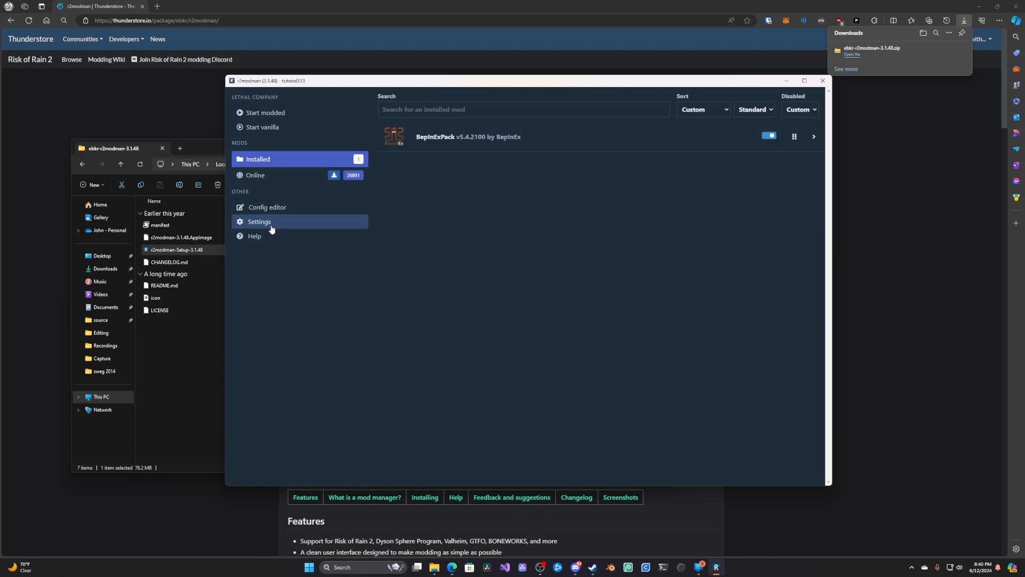
{"action": "left_click", "coordinate": [258, 221]}
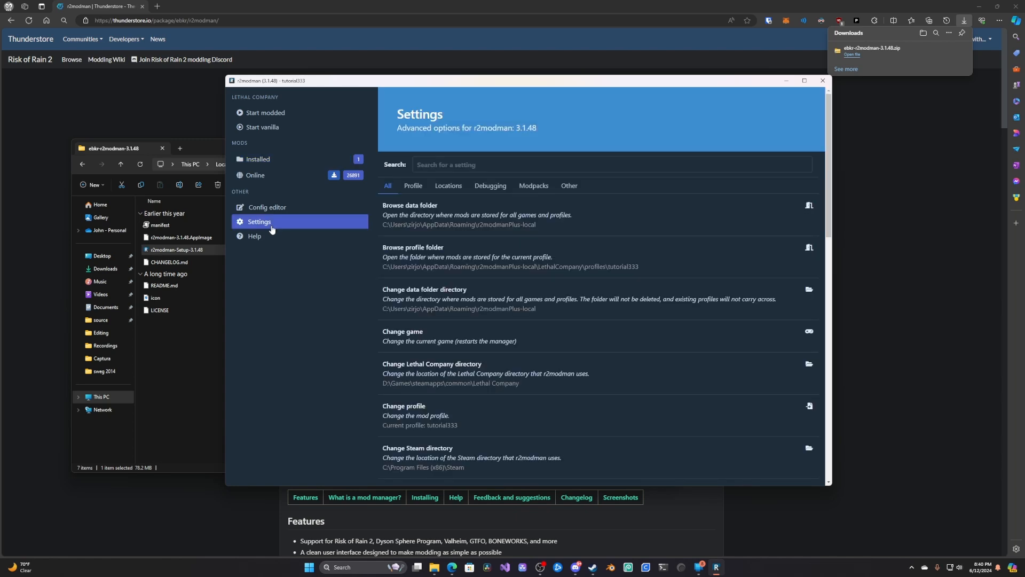
Show the Profile settings category for the tutorial333 profile
{"action": "left_click", "coordinate": [413, 186]}
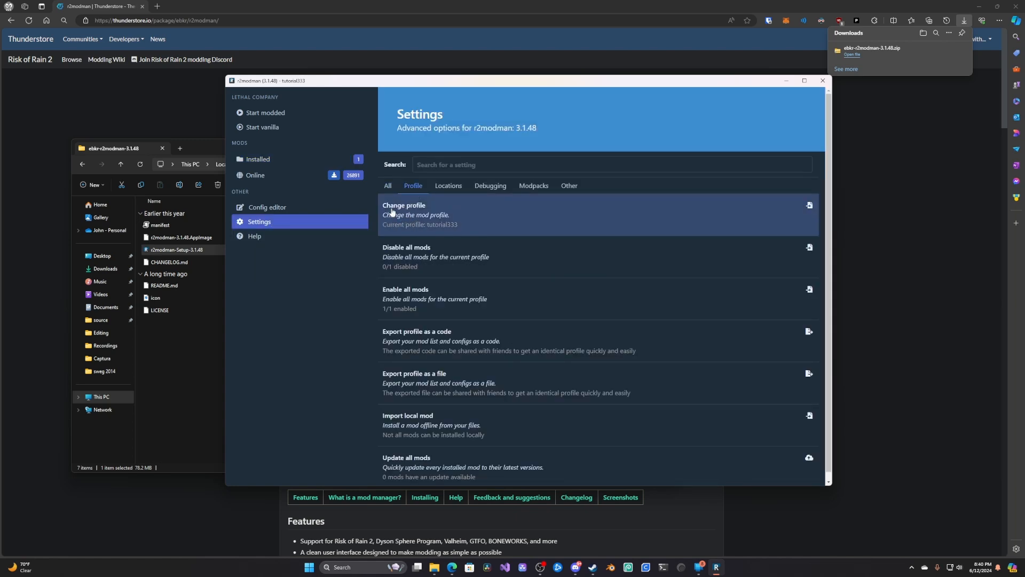
{"action": "mouse_move", "coordinate": [317, 354]}
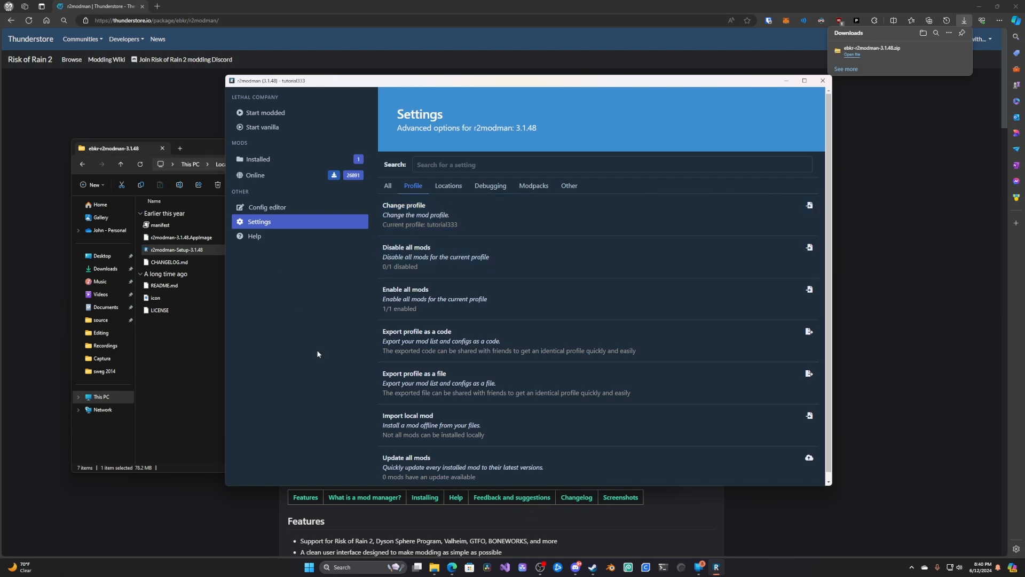
{"action": "mouse_move", "coordinate": [265, 112]}
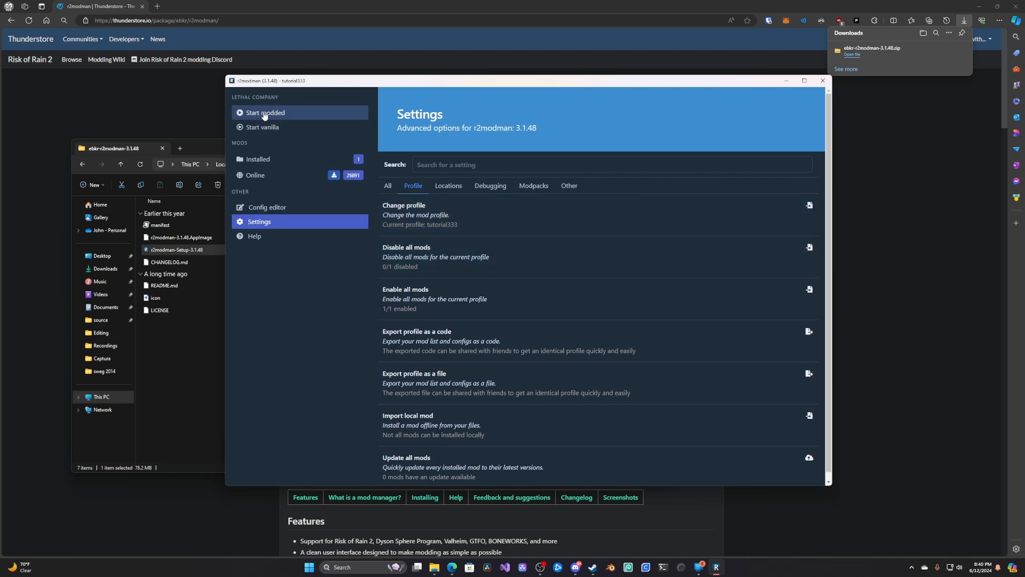